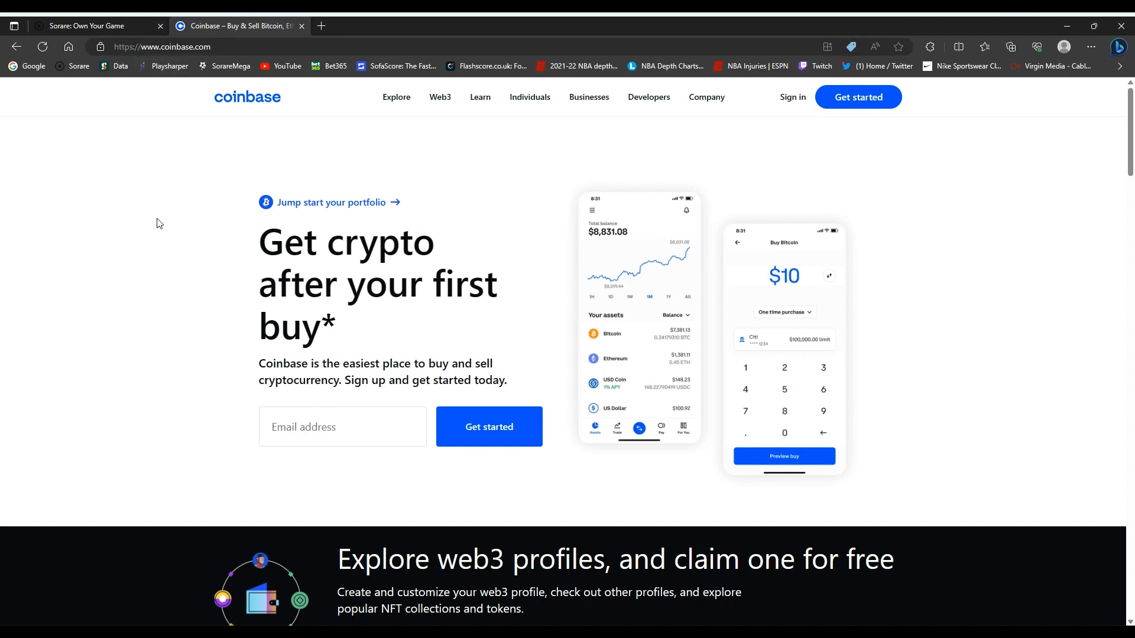
pyautogui.moveTo(792, 118)
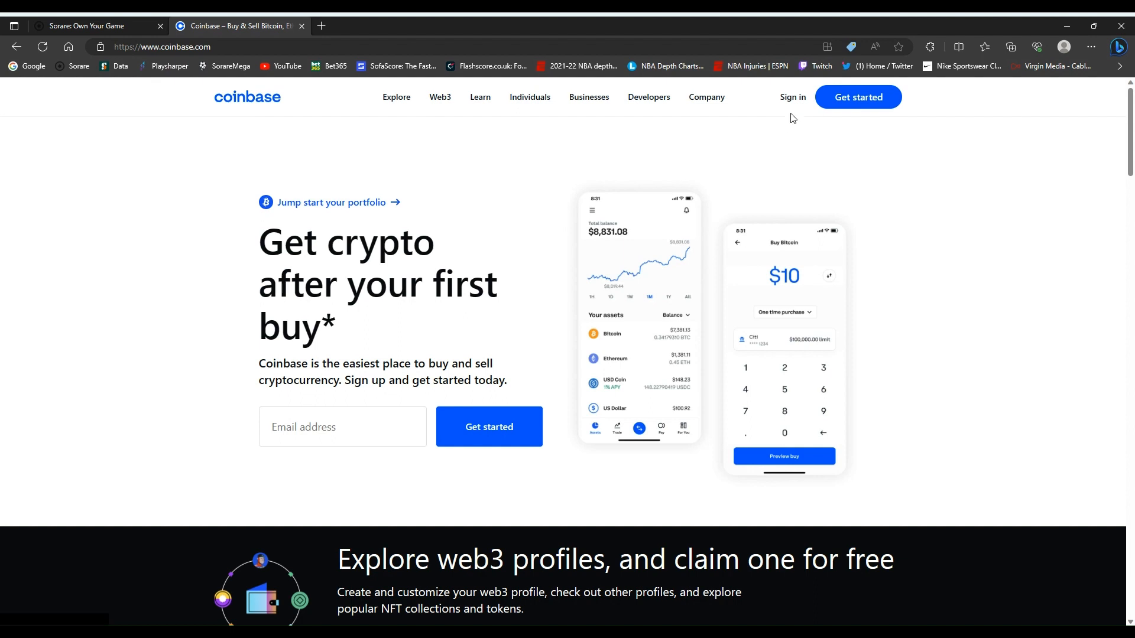
pyautogui.moveTo(887, 117)
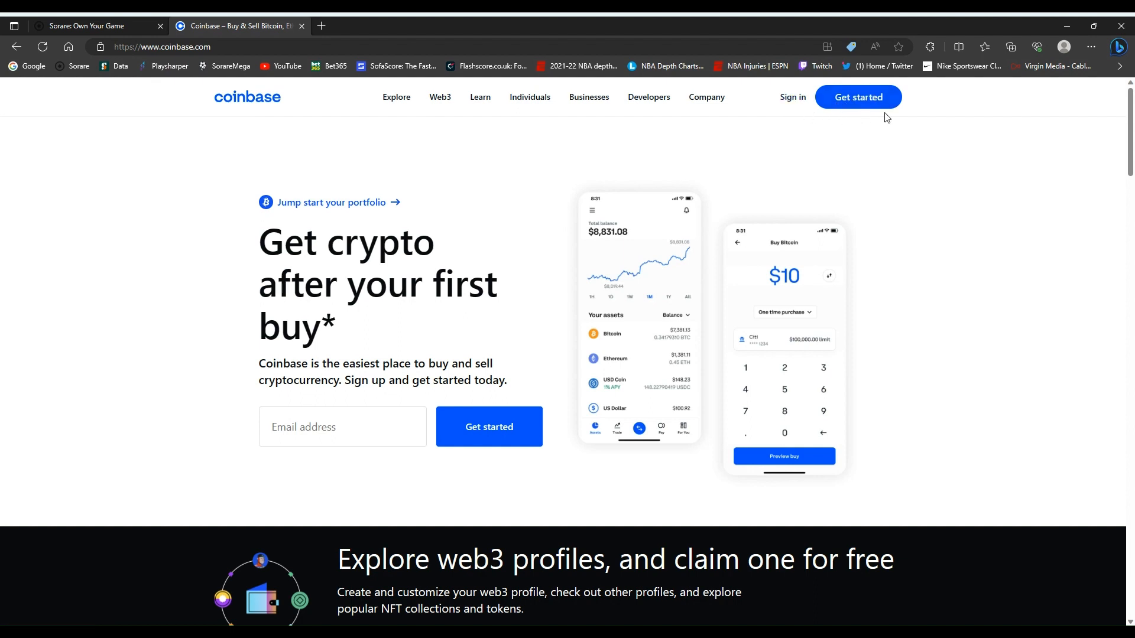
pyautogui.moveTo(518, 171)
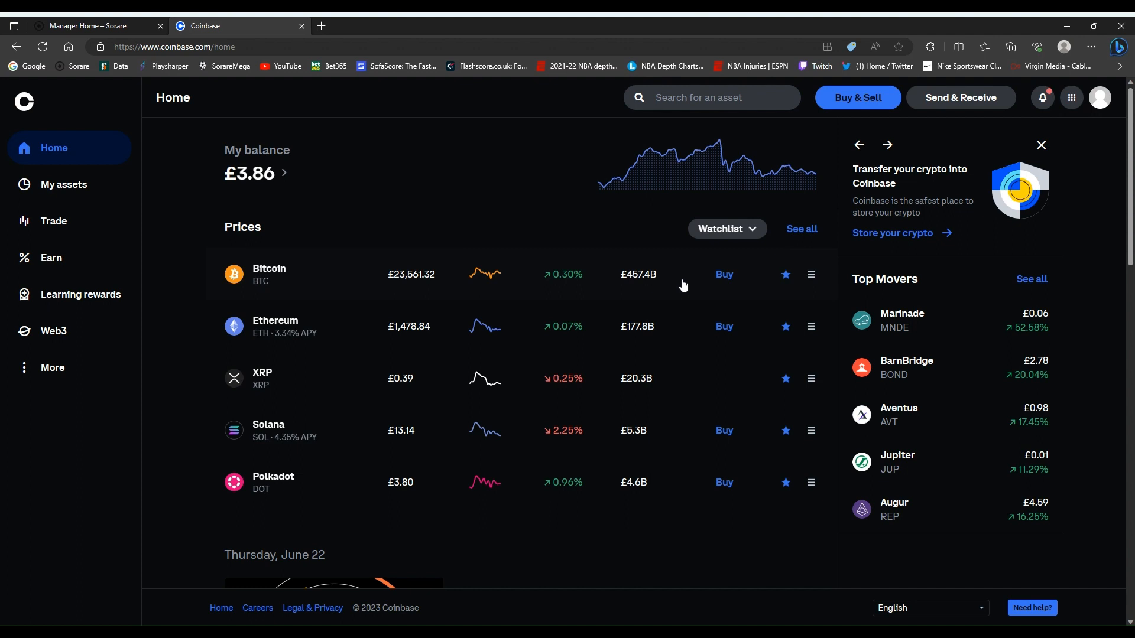
pyautogui.moveTo(701, 270)
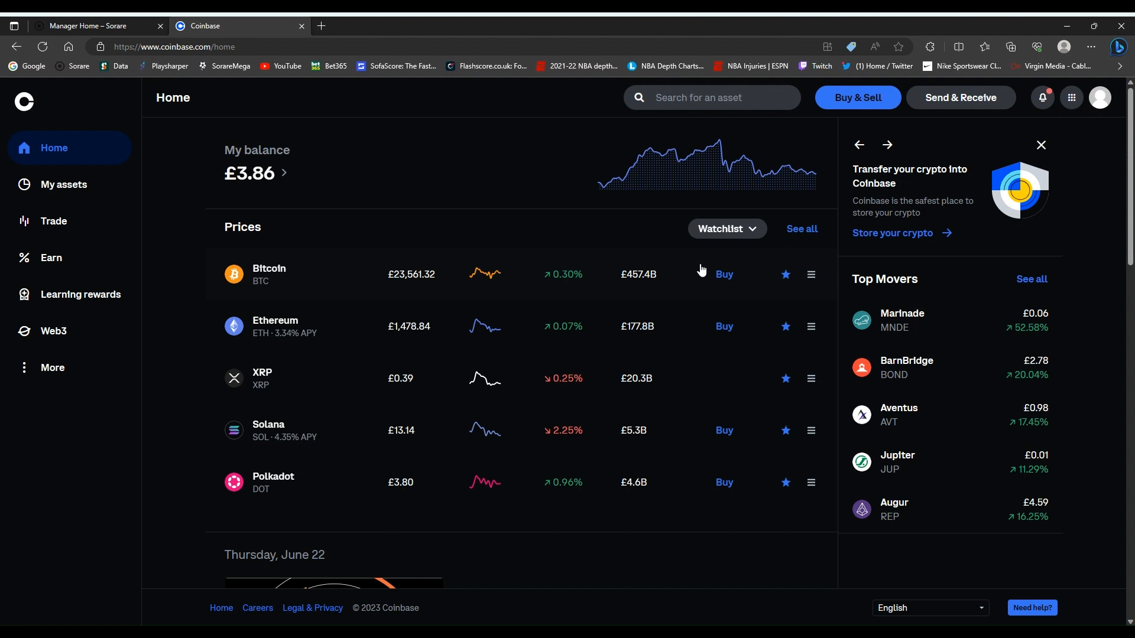
pyautogui.moveTo(933, 113)
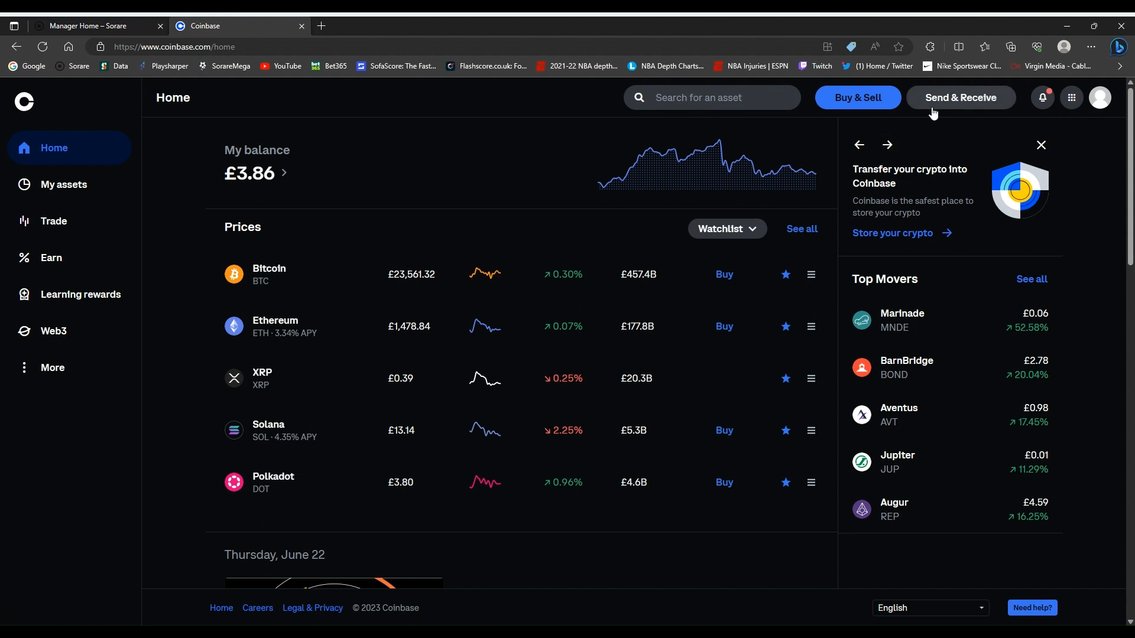
# Select Ethereum under Receive and copy its Ethereum-network receiving address.
pyautogui.click(960, 98)
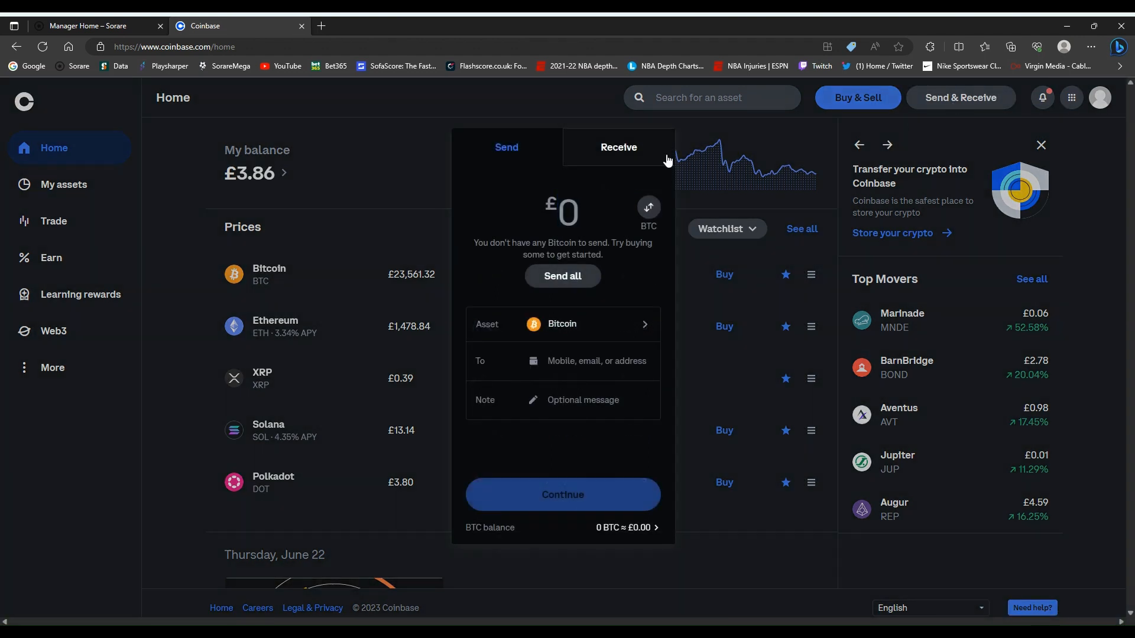
pyautogui.click(618, 147)
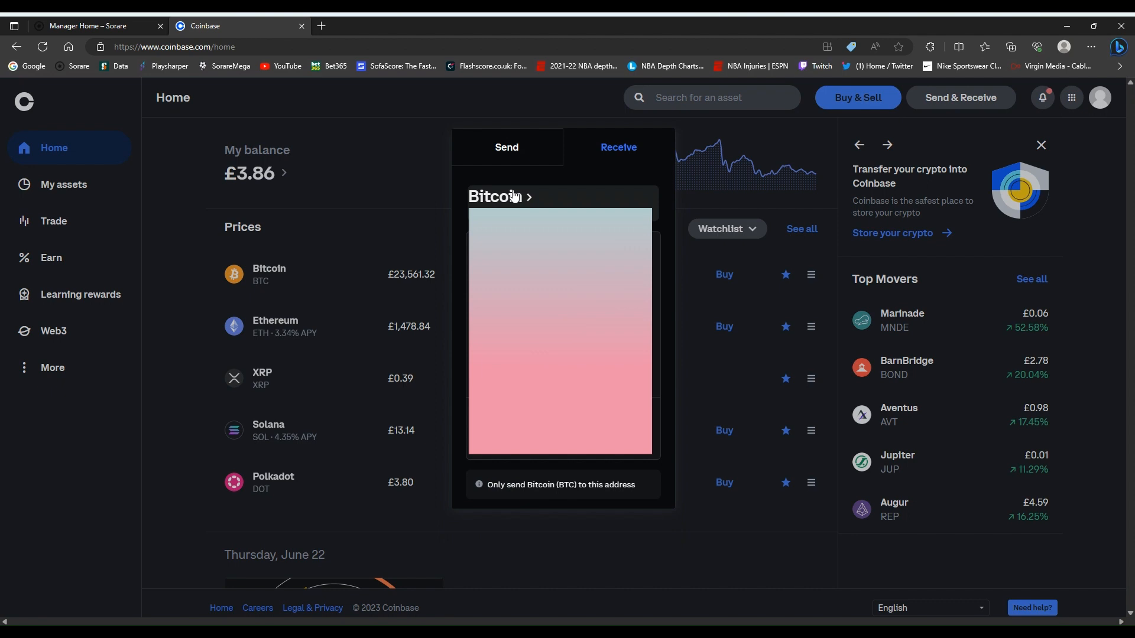
pyautogui.click(497, 197)
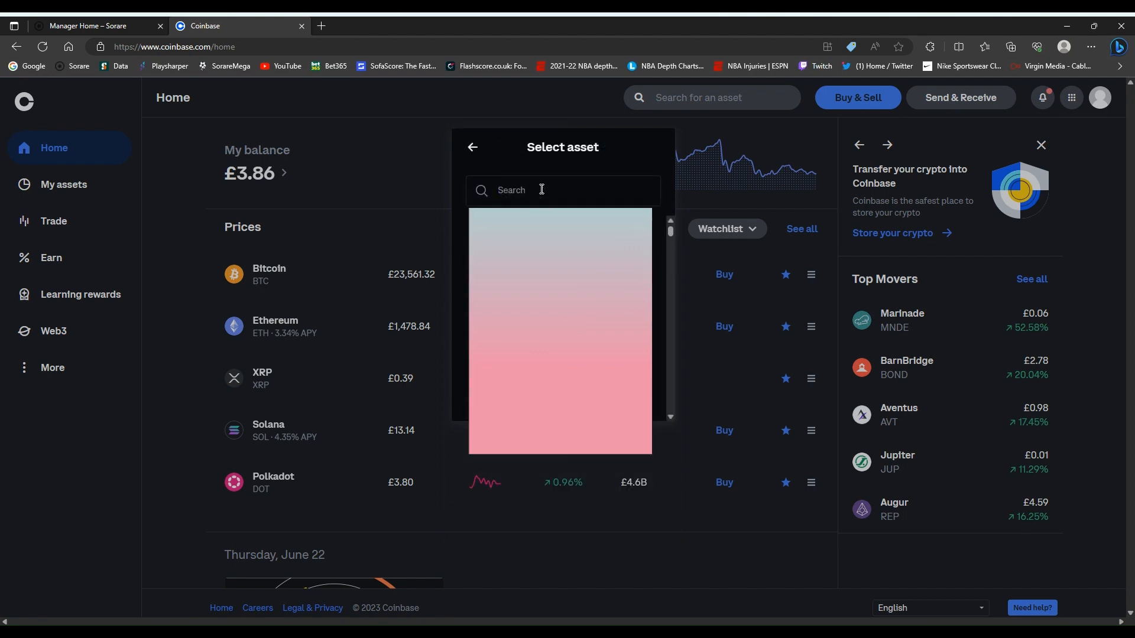
pyautogui.write('eth')
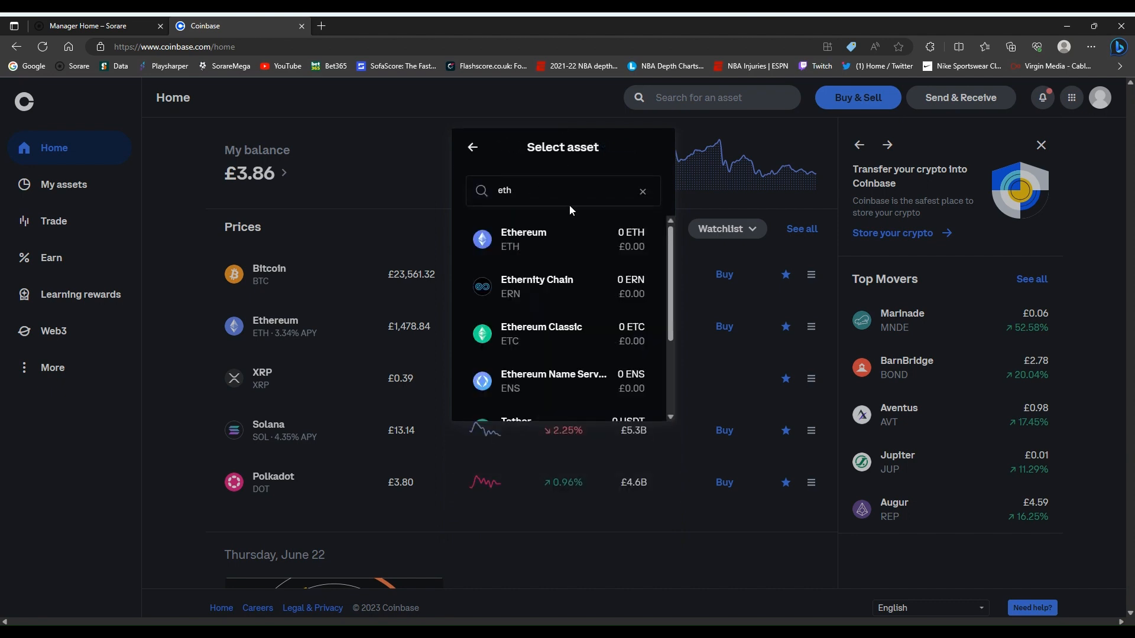
pyautogui.click(523, 239)
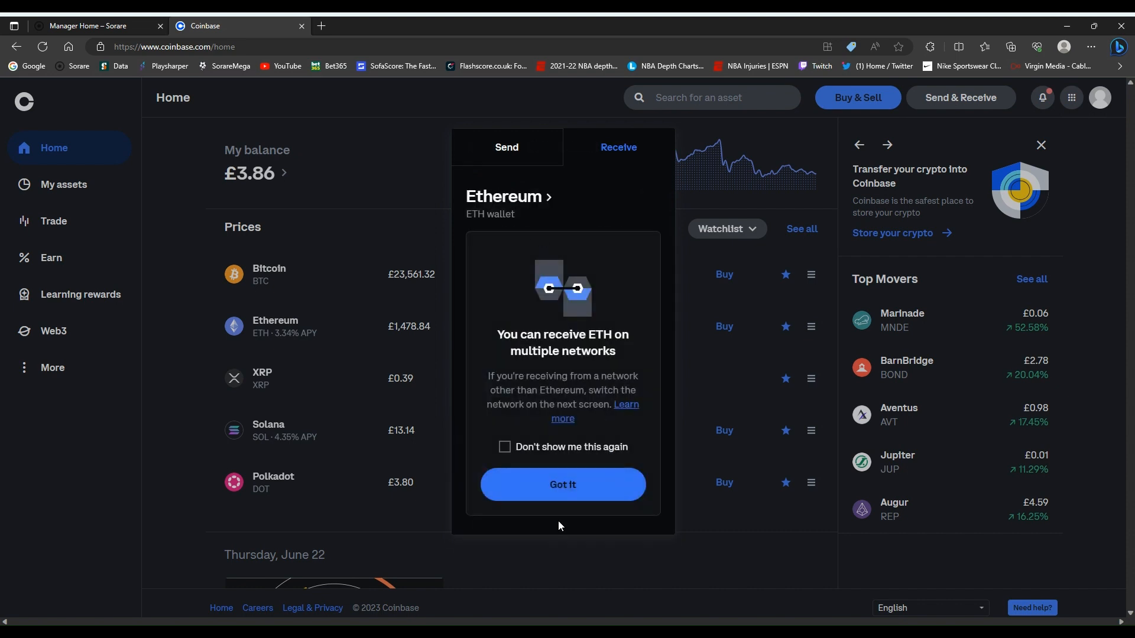
pyautogui.click(563, 484)
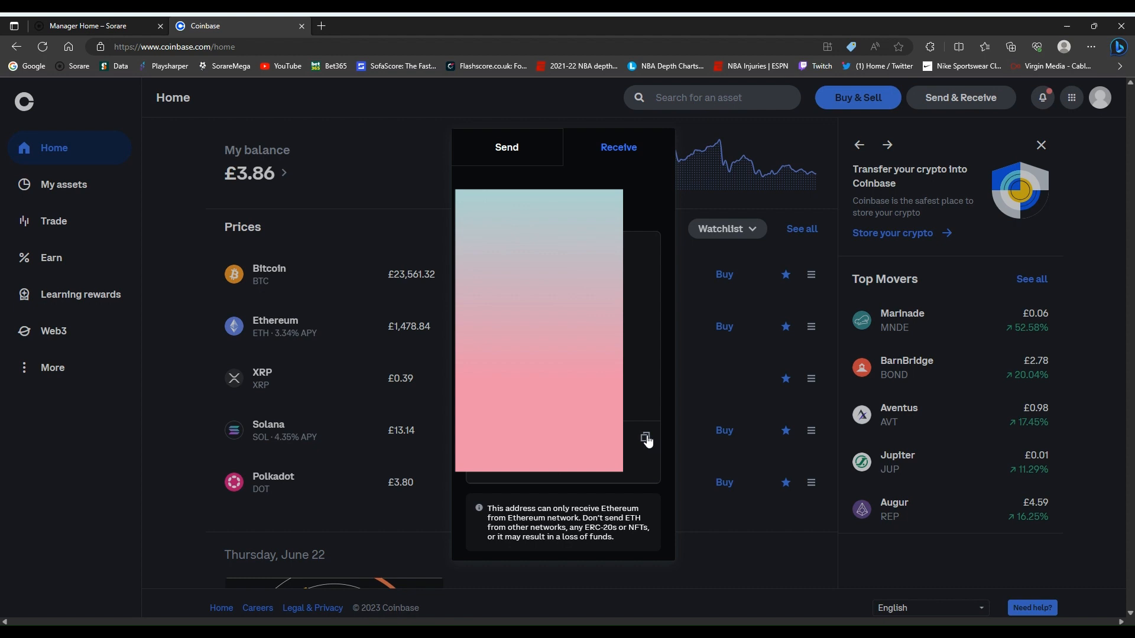
pyautogui.moveTo(646, 443)
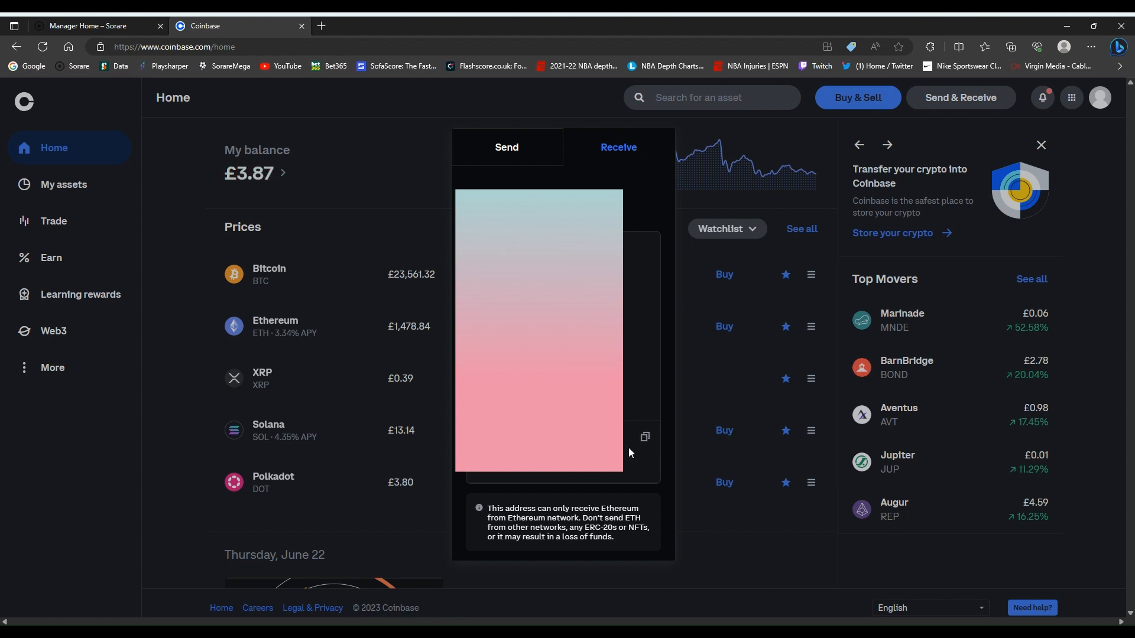
pyautogui.click(645, 437)
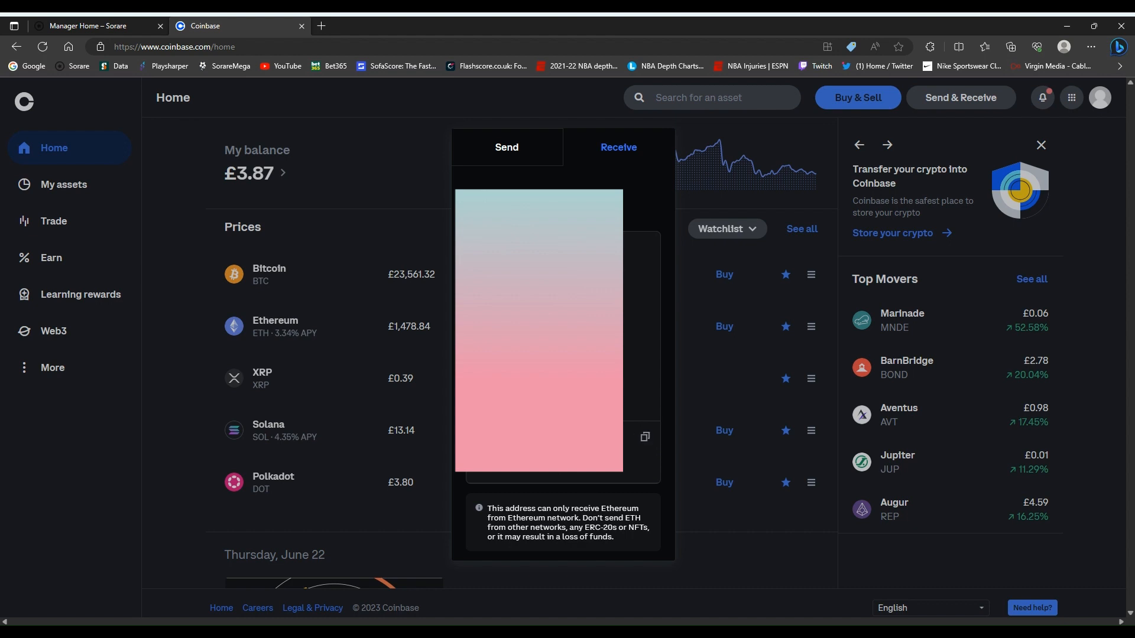
pyautogui.moveTo(606, 478)
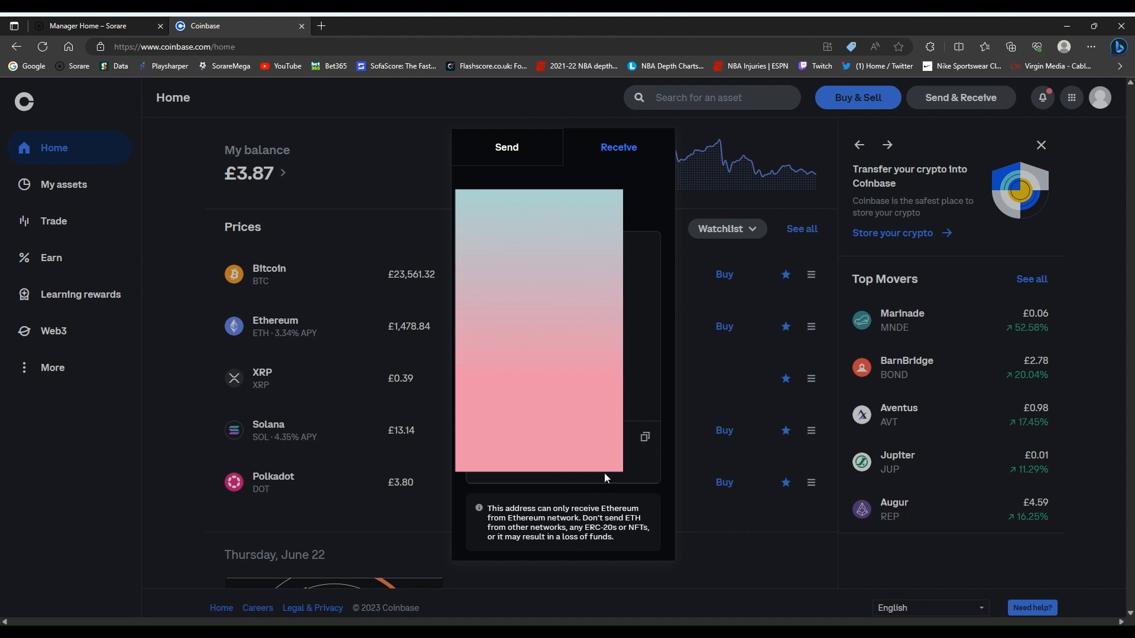
pyautogui.moveTo(634, 463)
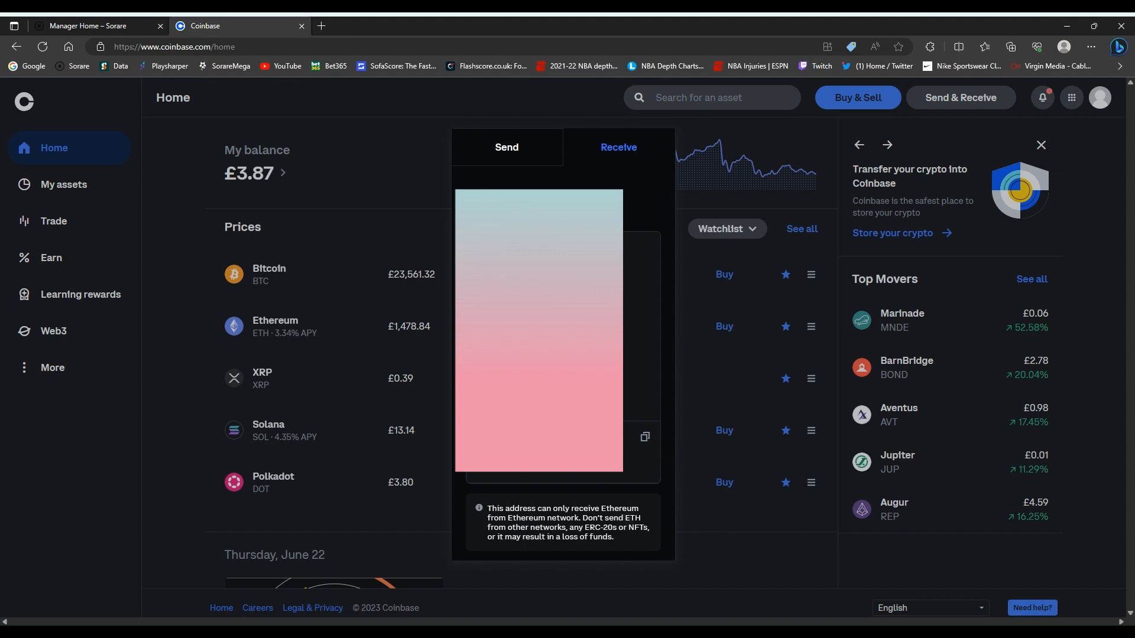
# In the Sorare wallet, start a withdrawal shown in ETH (0.01 ETH, about £14.84).
pyautogui.click(104, 26)
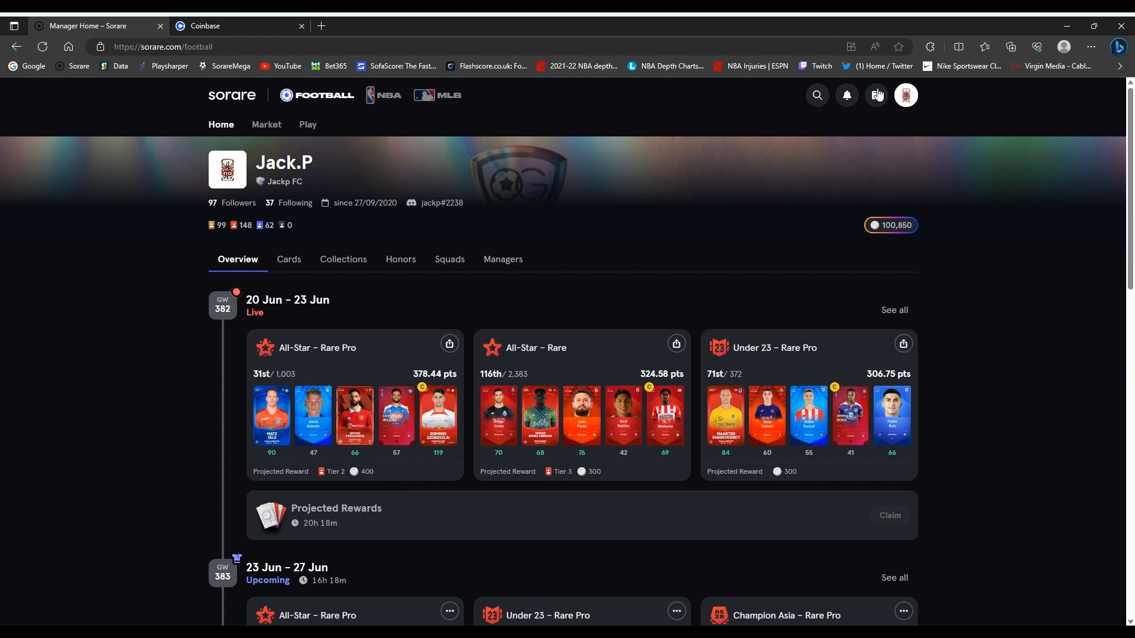
pyautogui.click(877, 95)
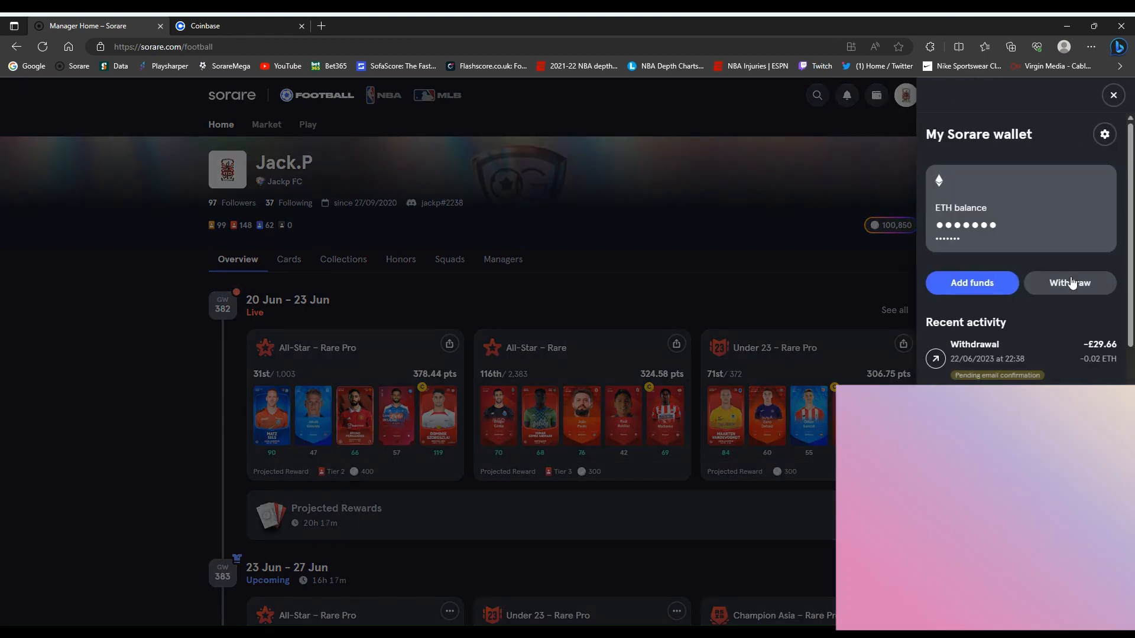
pyautogui.click(1069, 282)
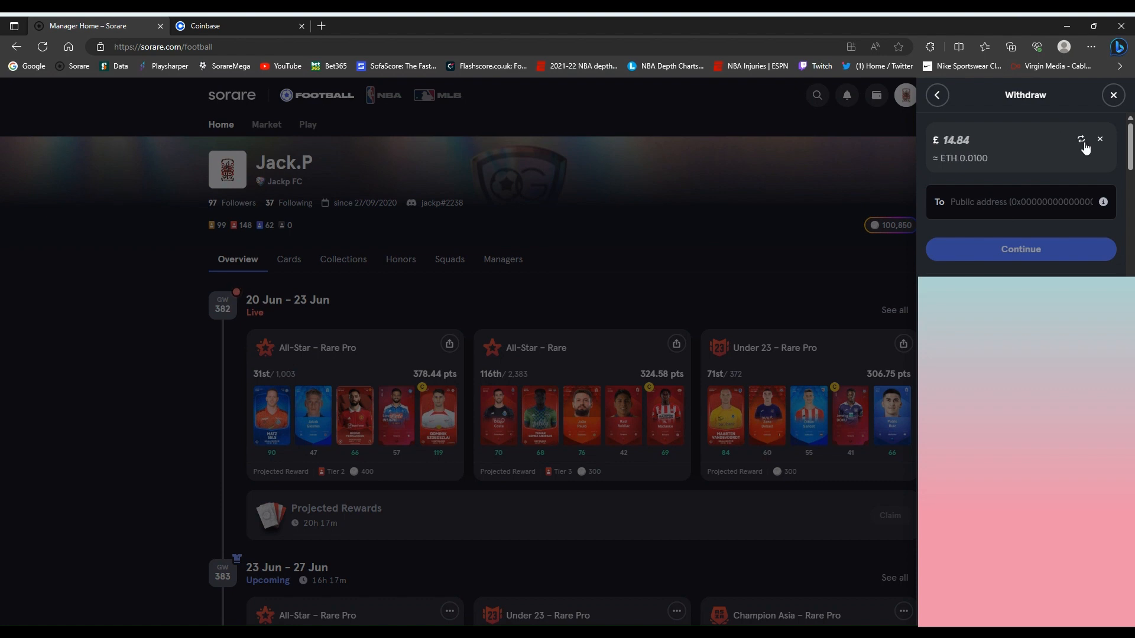
pyautogui.click(1081, 139)
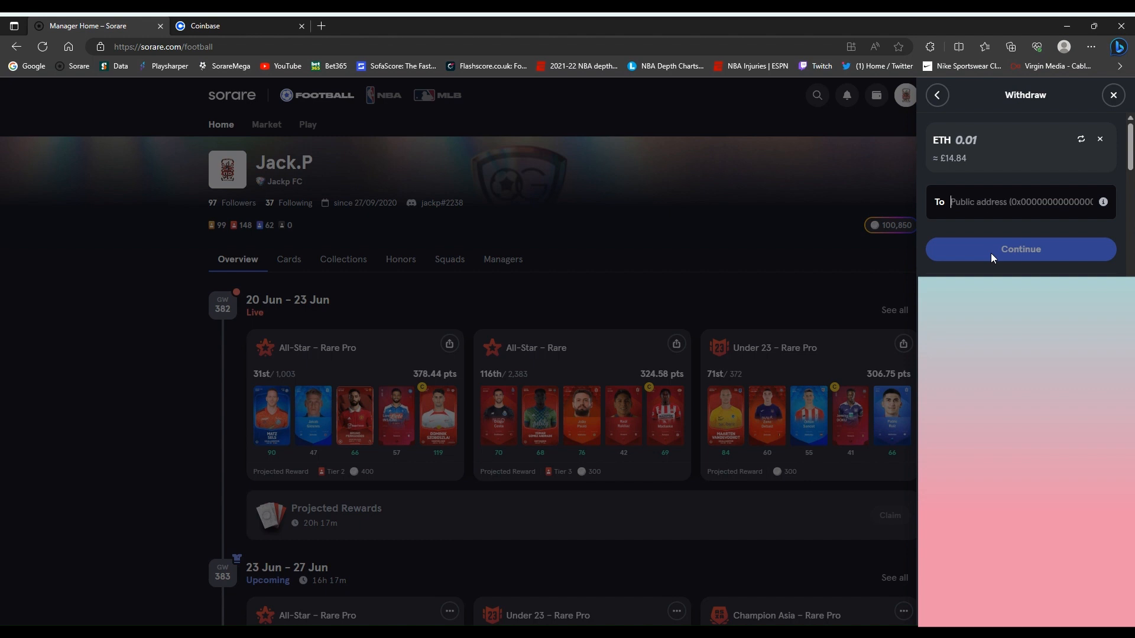
# Close the Sorare Withdraw panel, returning to the manager home page.
pyautogui.click(1113, 95)
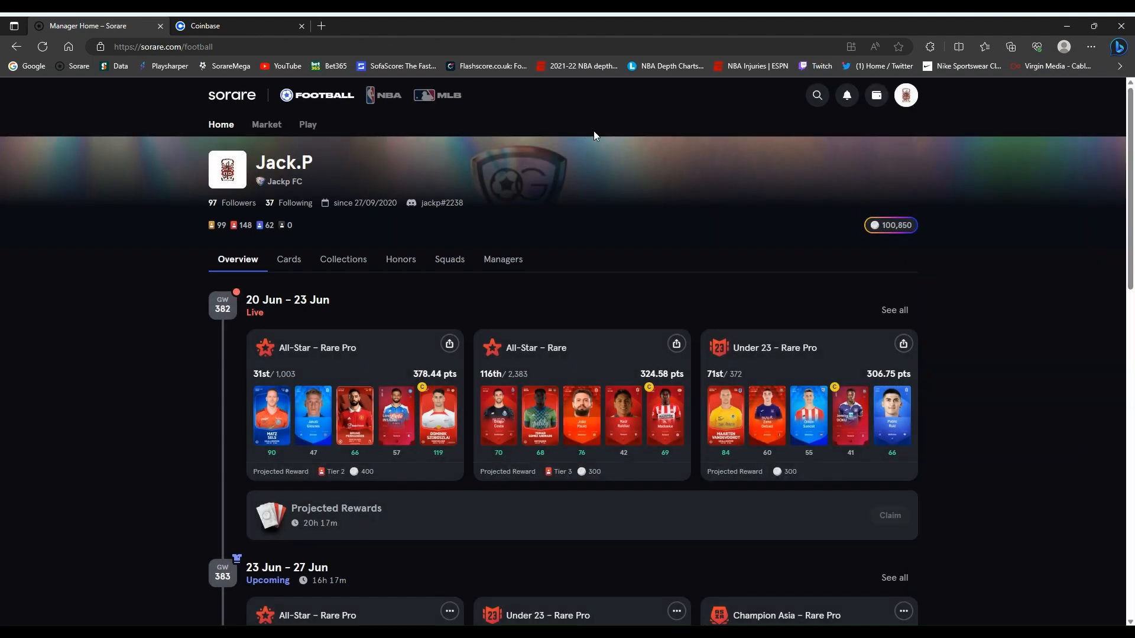
pyautogui.moveTo(570, 114)
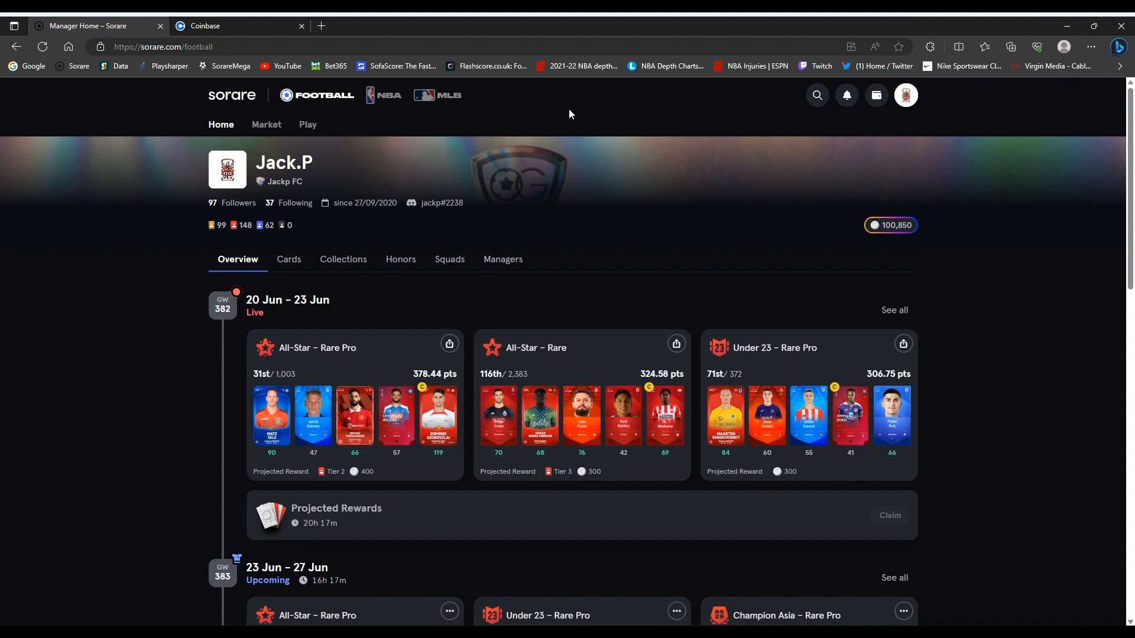
pyautogui.moveTo(560, 108)
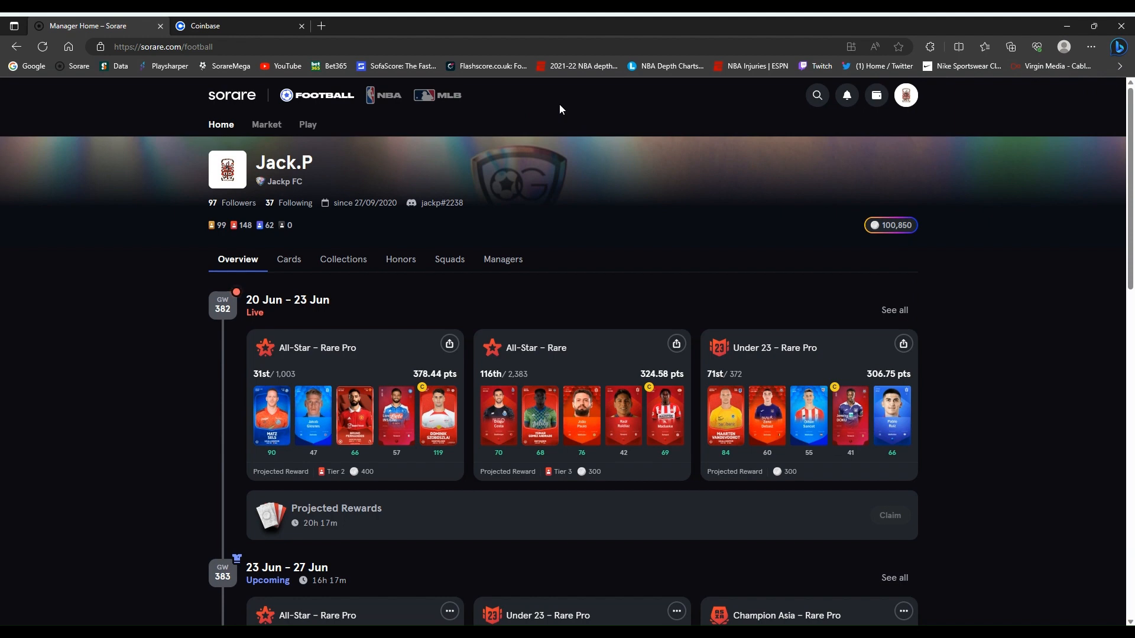
pyautogui.moveTo(869, 103)
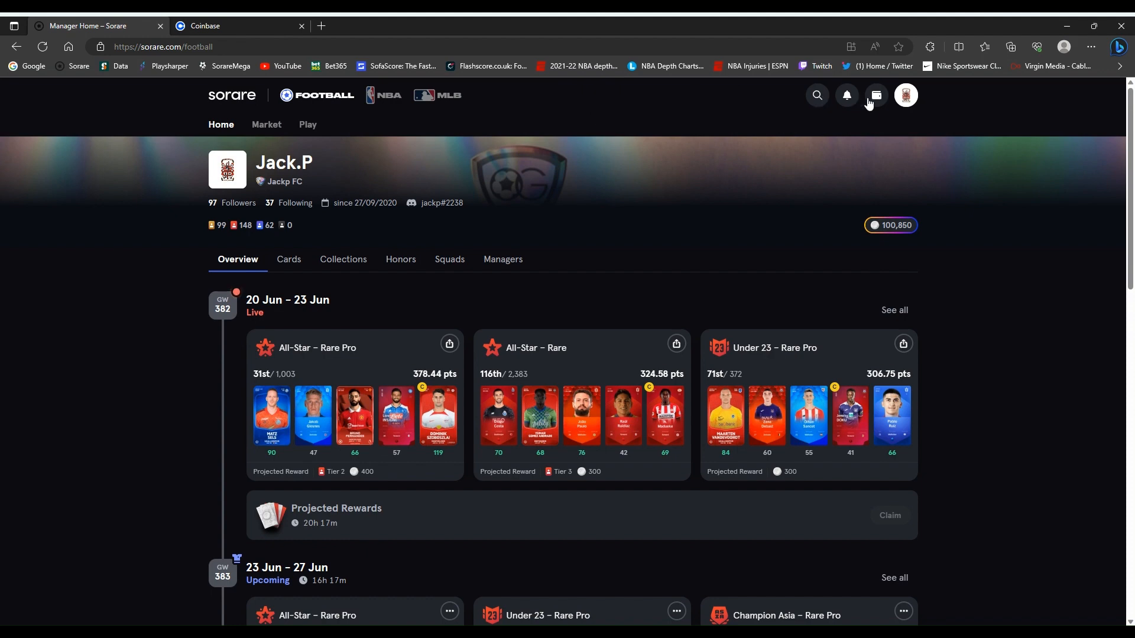
# Review the 0.02 ETH (£29.66) withdrawal pending email confirmation in the Sorare wallet.
pyautogui.click(876, 95)
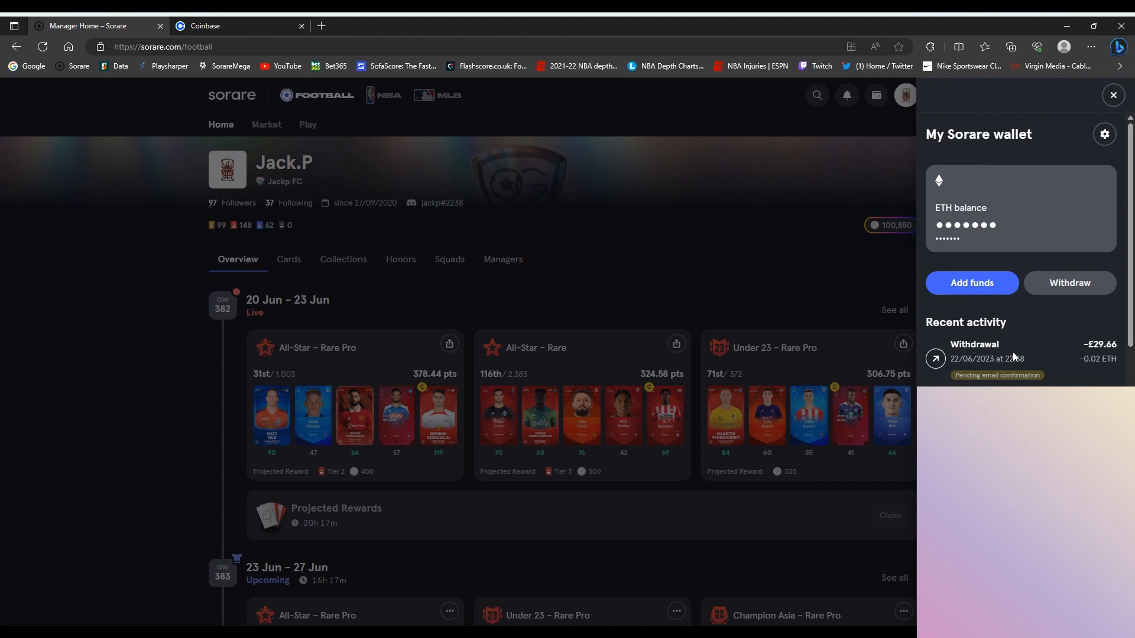
pyautogui.moveTo(1030, 365)
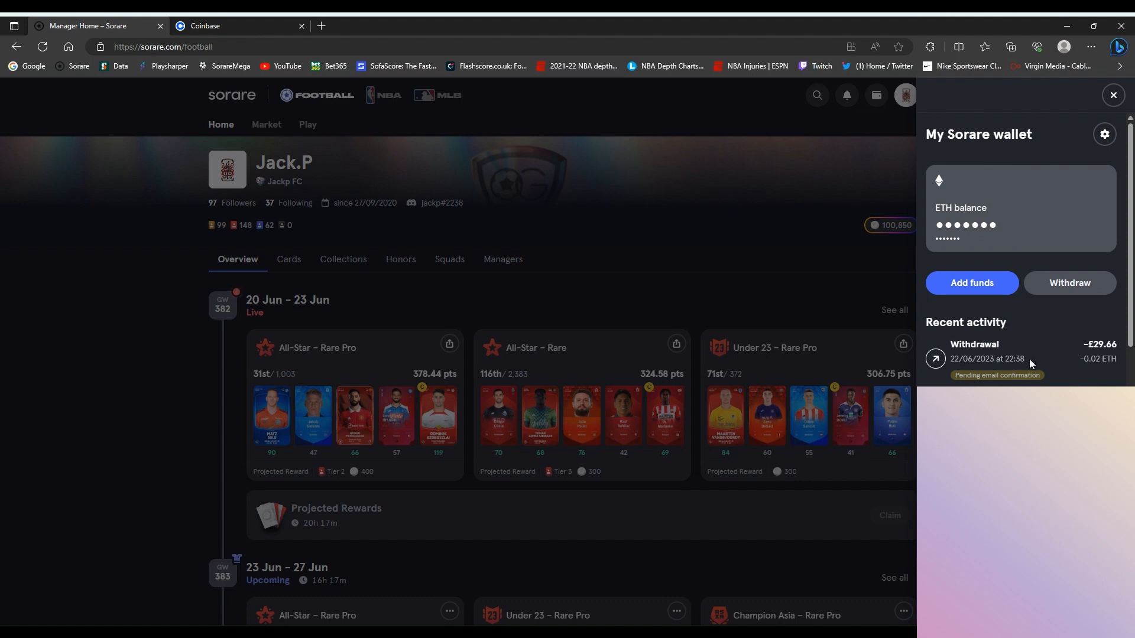
pyautogui.moveTo(1022, 363)
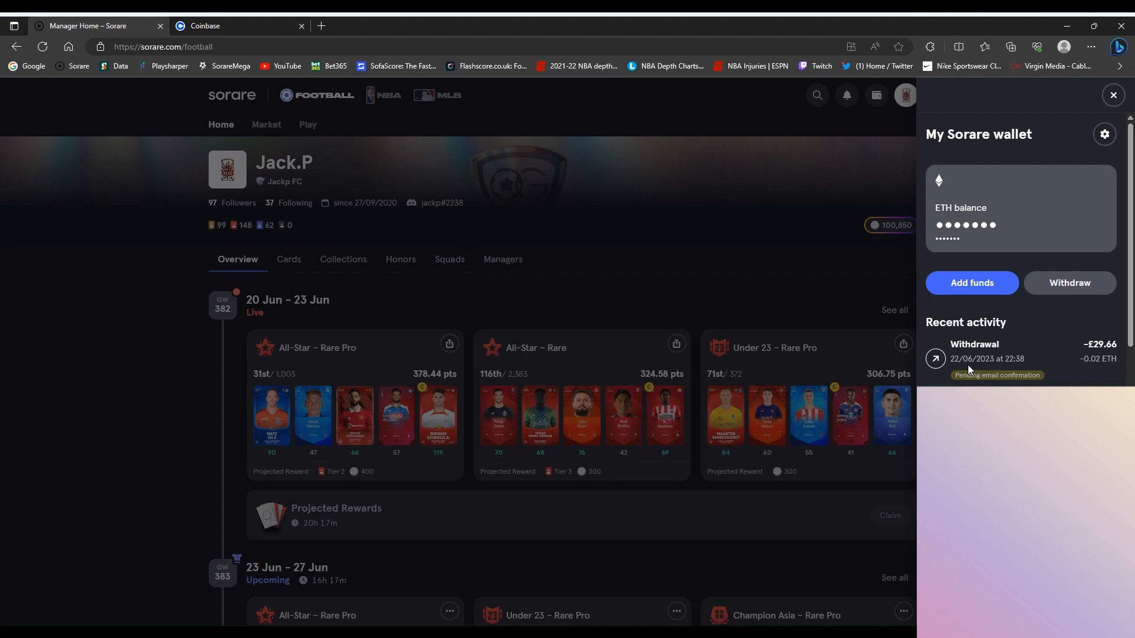
pyautogui.moveTo(969, 369)
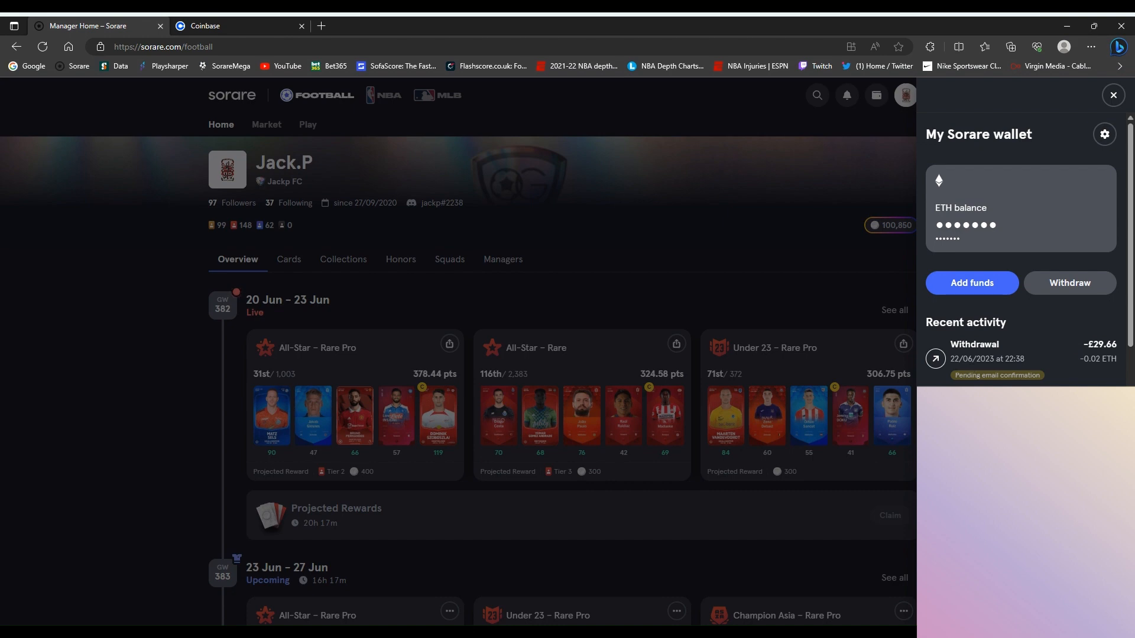
pyautogui.click(207, 26)
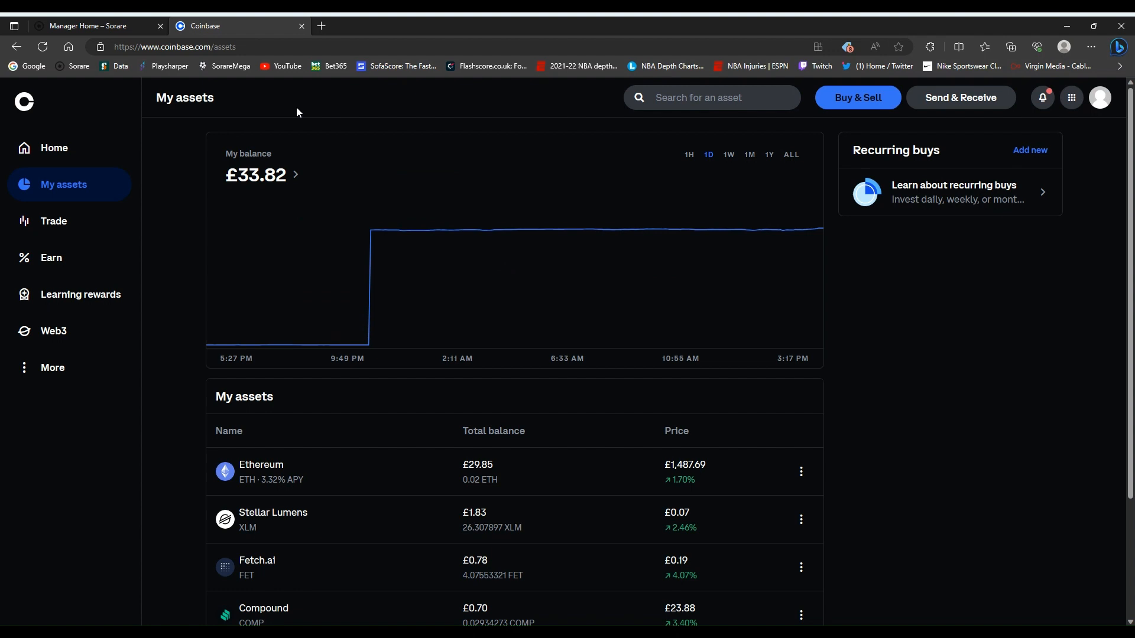
pyautogui.moveTo(347, 225)
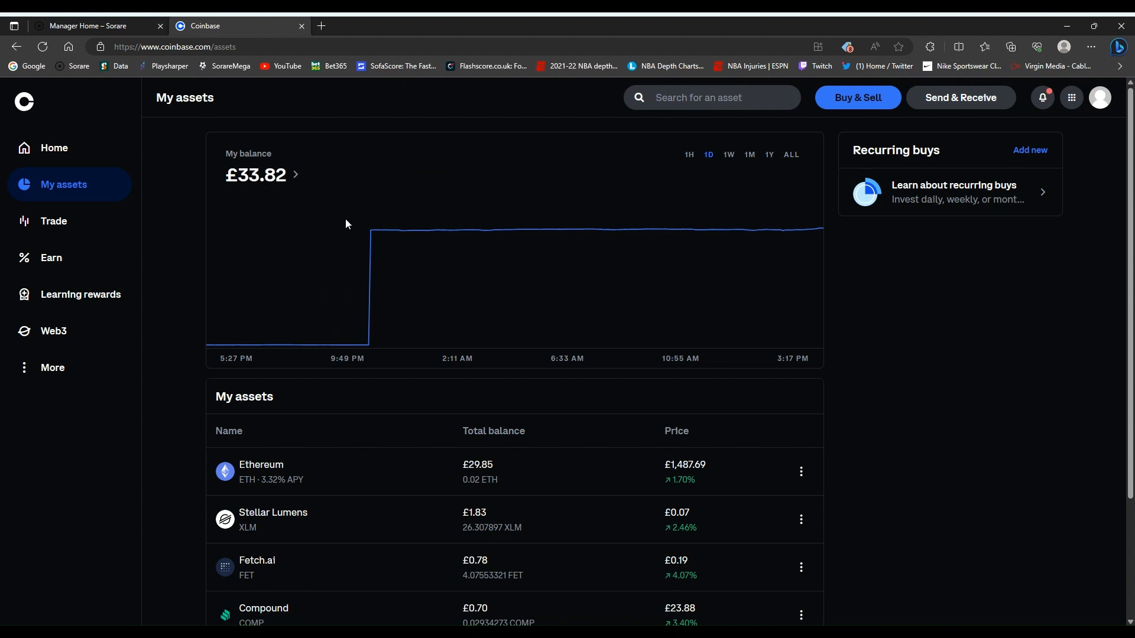
pyautogui.moveTo(260, 475)
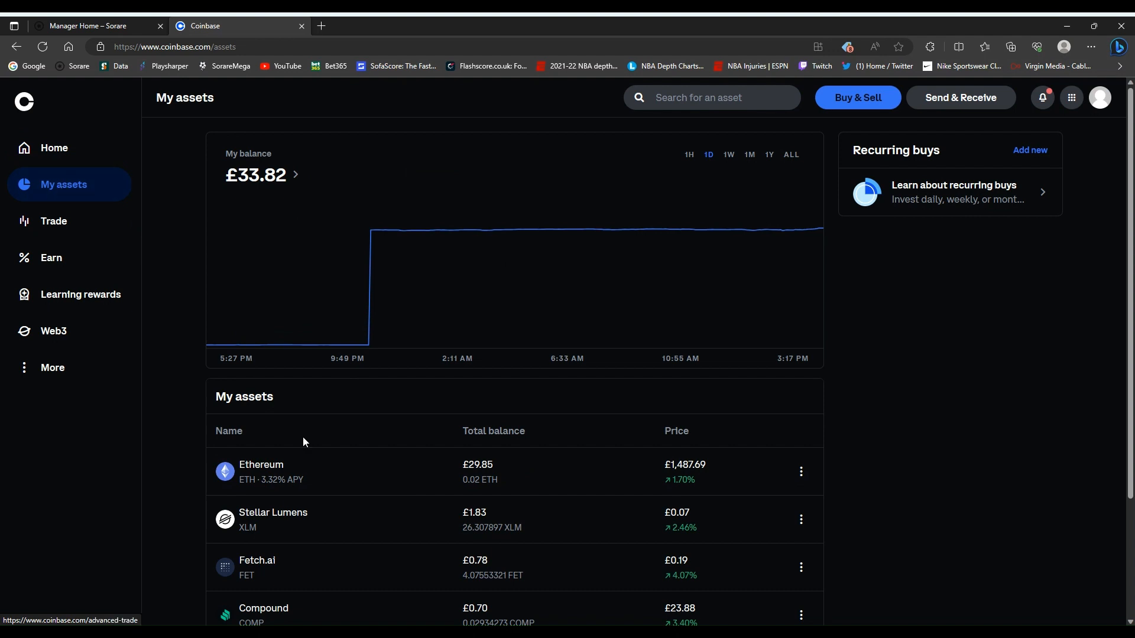
pyautogui.moveTo(474, 491)
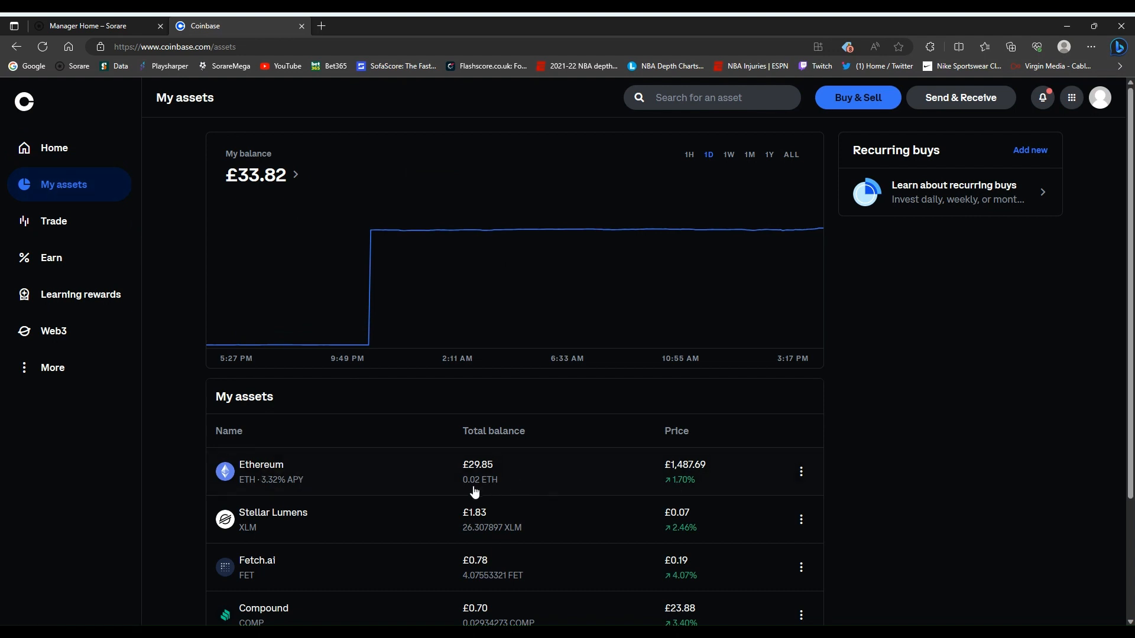
pyautogui.moveTo(693, 510)
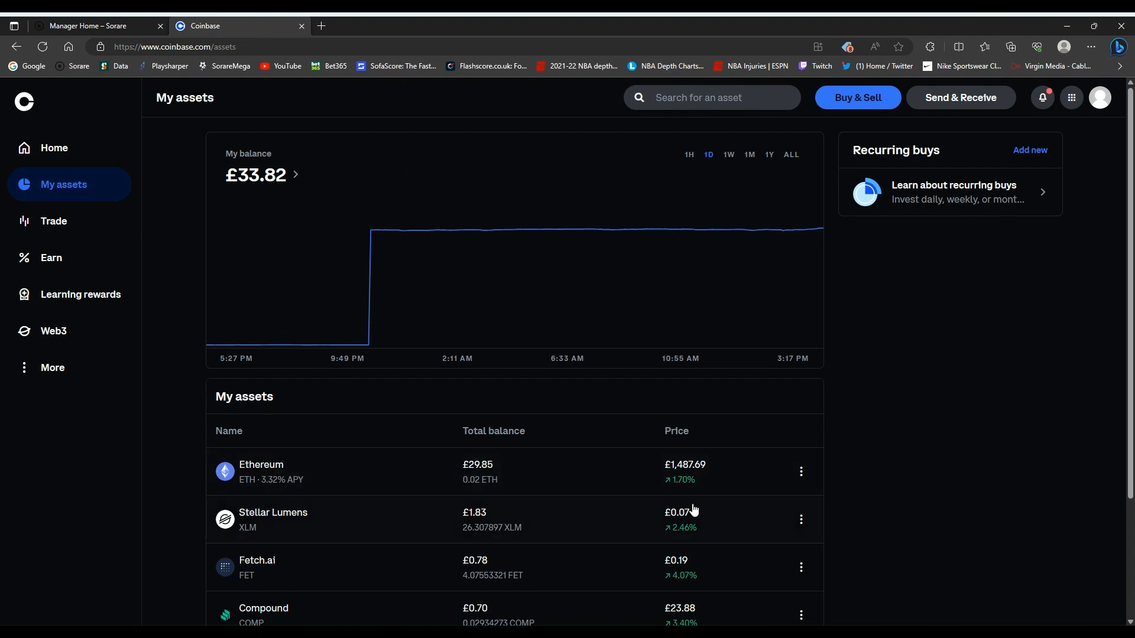
pyautogui.moveTo(73, 224)
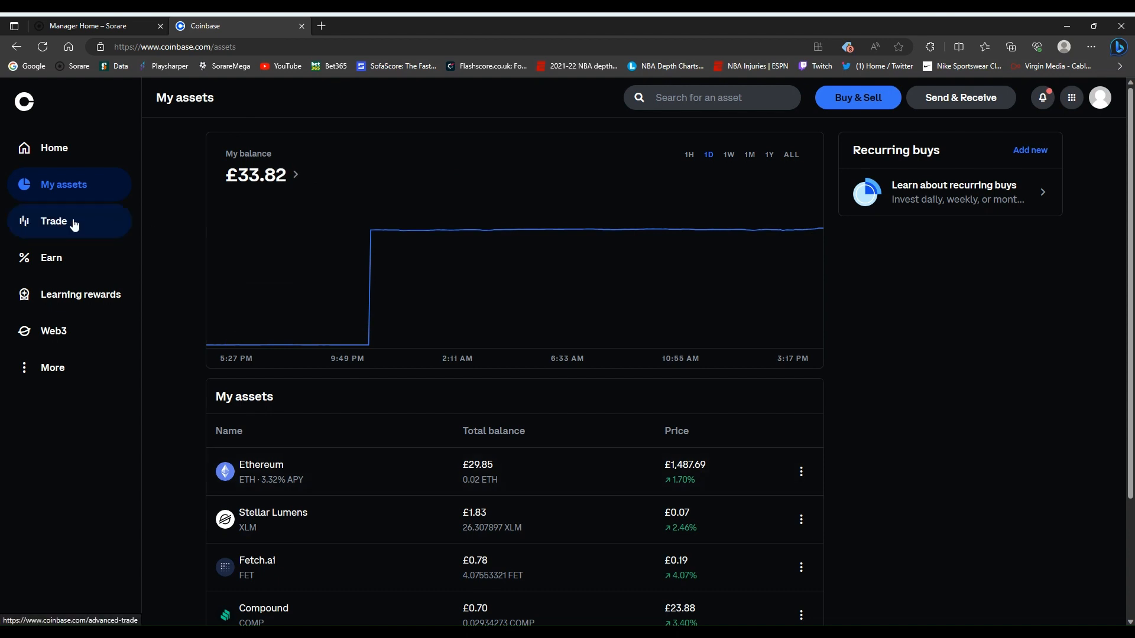
pyautogui.moveTo(63, 231)
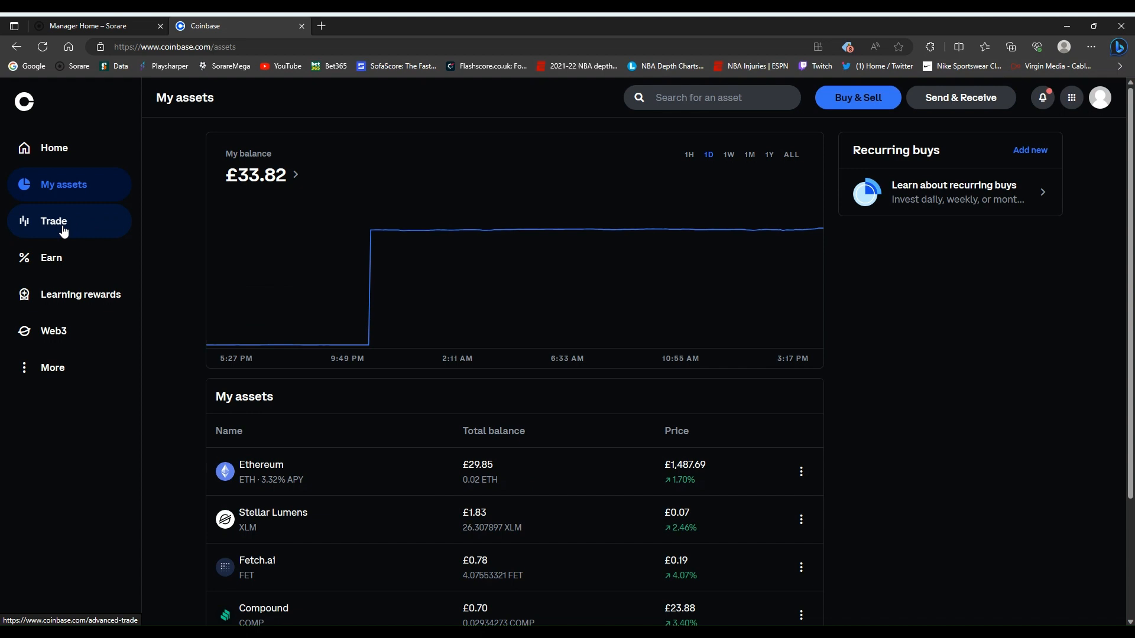
# Open Advanced Trade from the Trade item in the Coinbase sidebar.
pyautogui.click(53, 221)
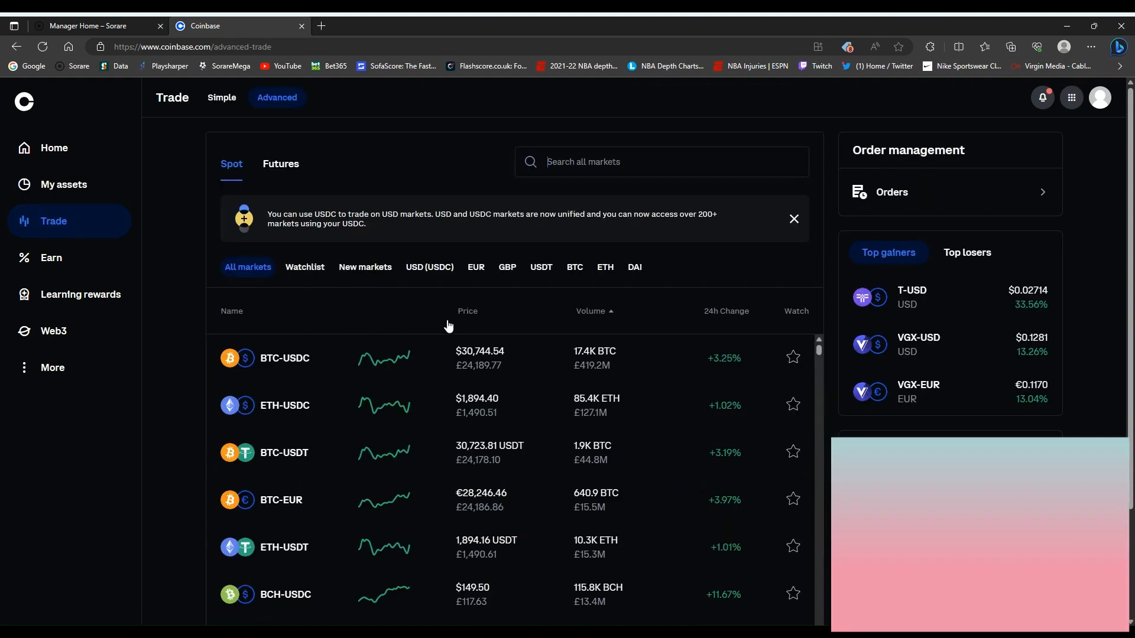
# Filter the markets to GBP and open the ETH-GBP market.
pyautogui.click(507, 267)
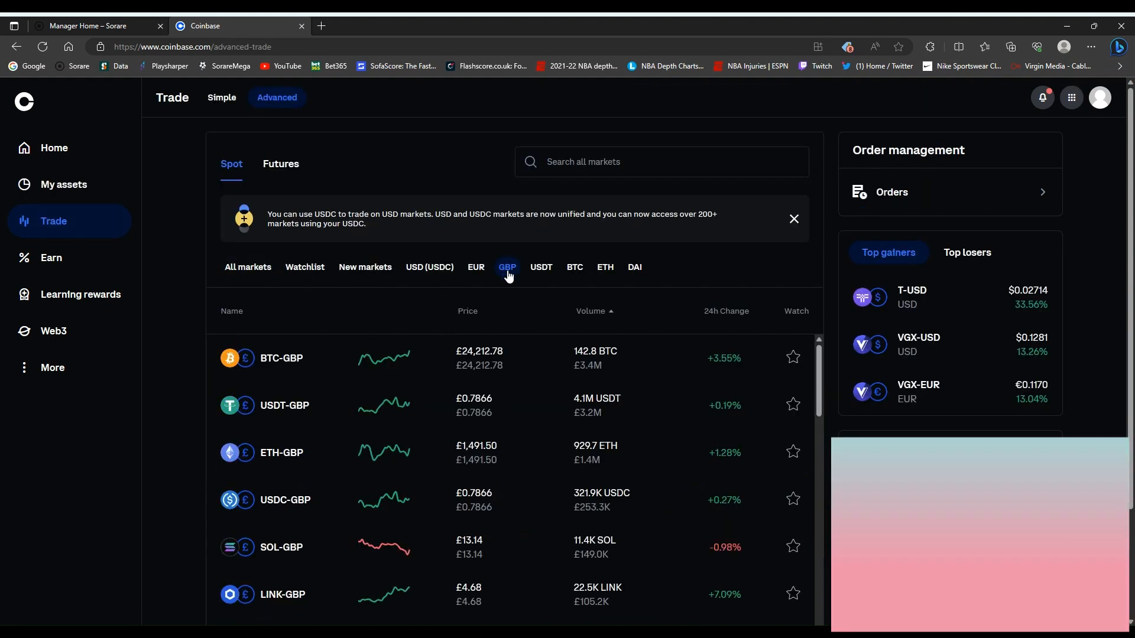
pyautogui.moveTo(331, 453)
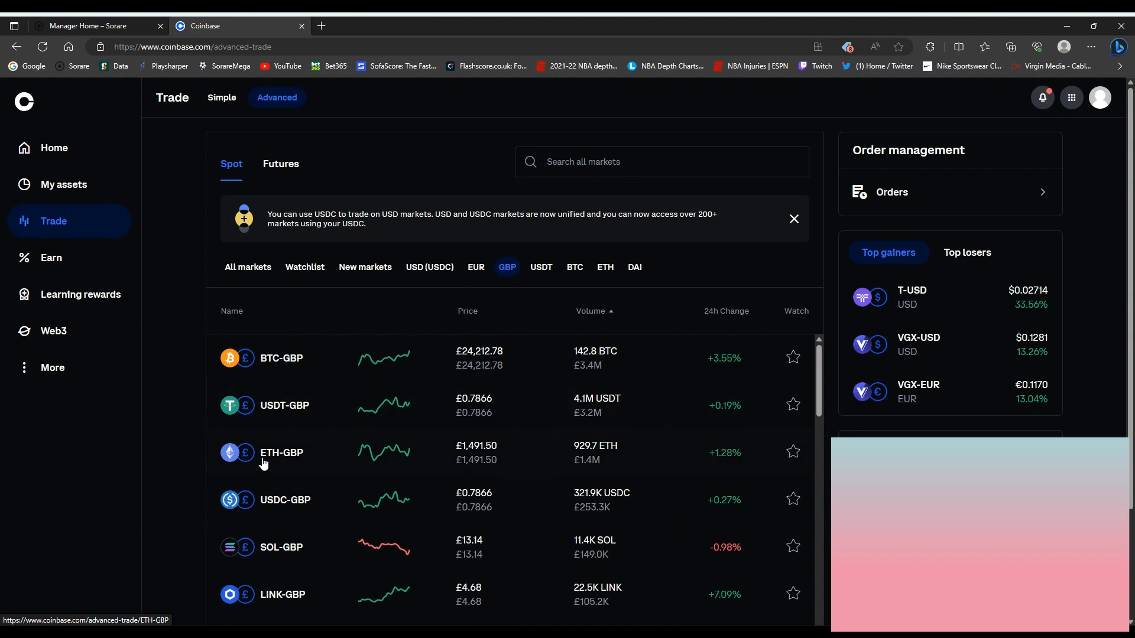
pyautogui.click(281, 453)
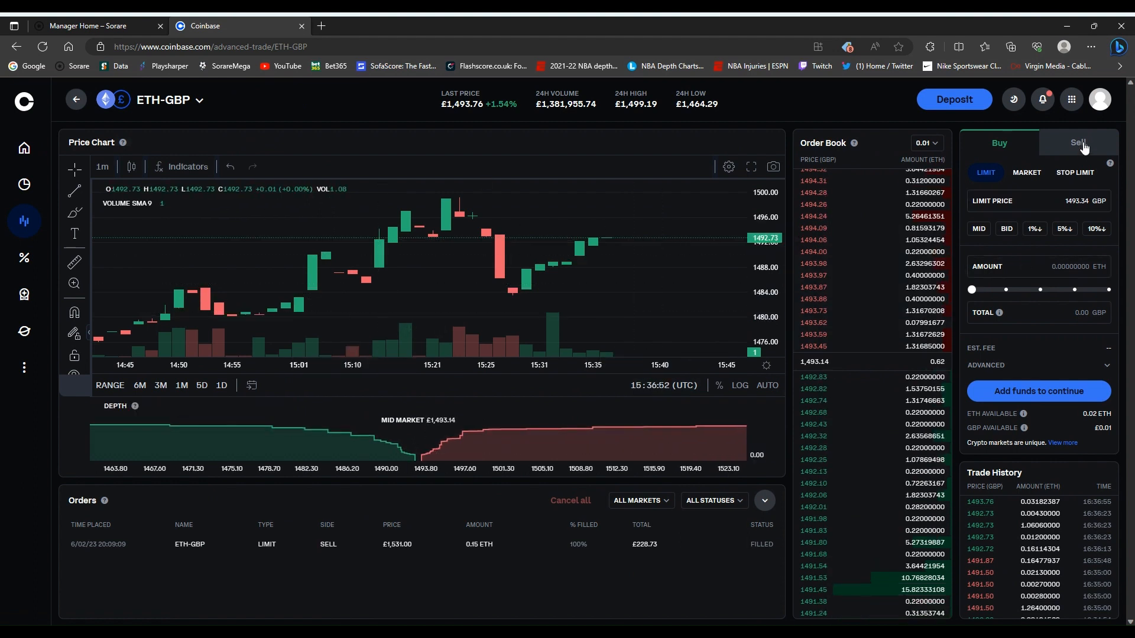
# Place a limit sell order for 0.02 ETH, filled at £1,493.61.
pyautogui.click(1078, 143)
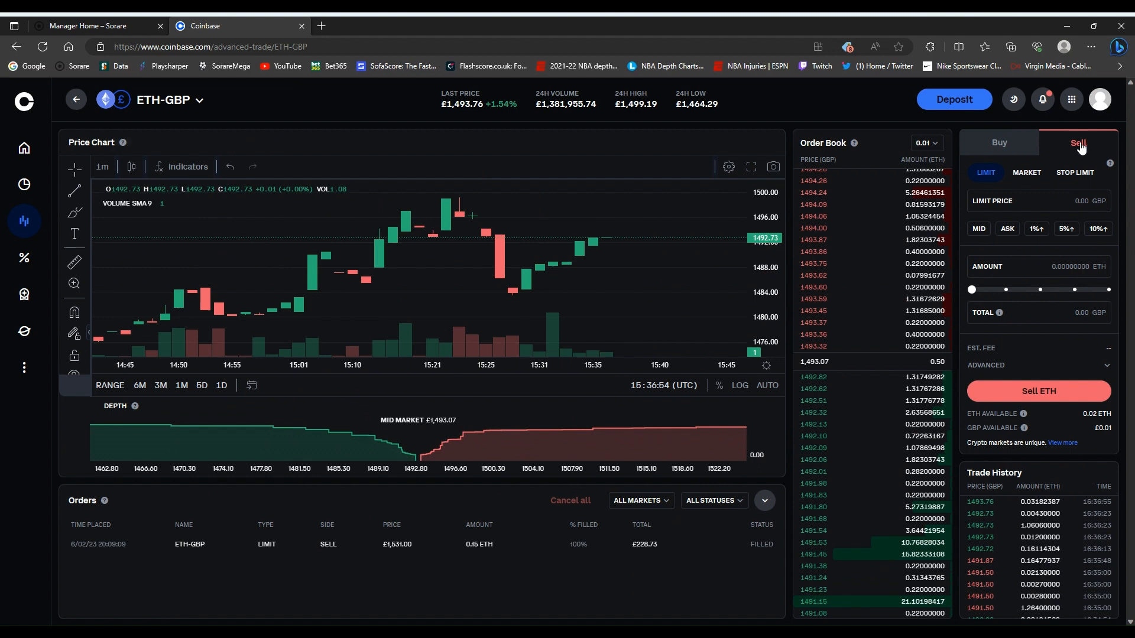
pyautogui.click(1027, 173)
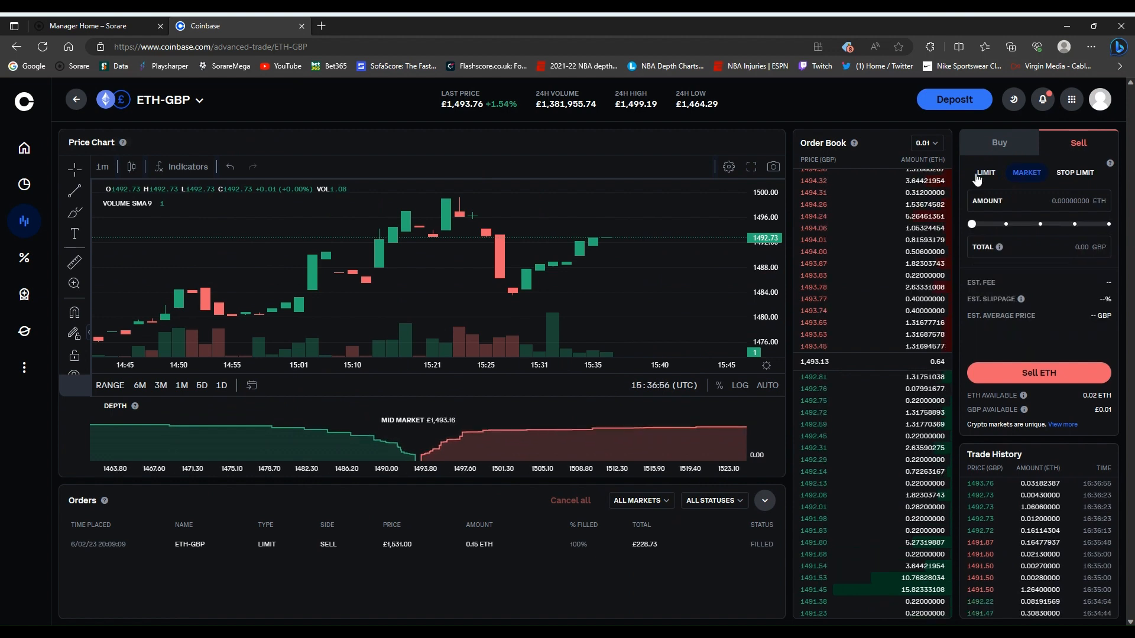
pyautogui.click(985, 171)
pyautogui.write('0.02000000')
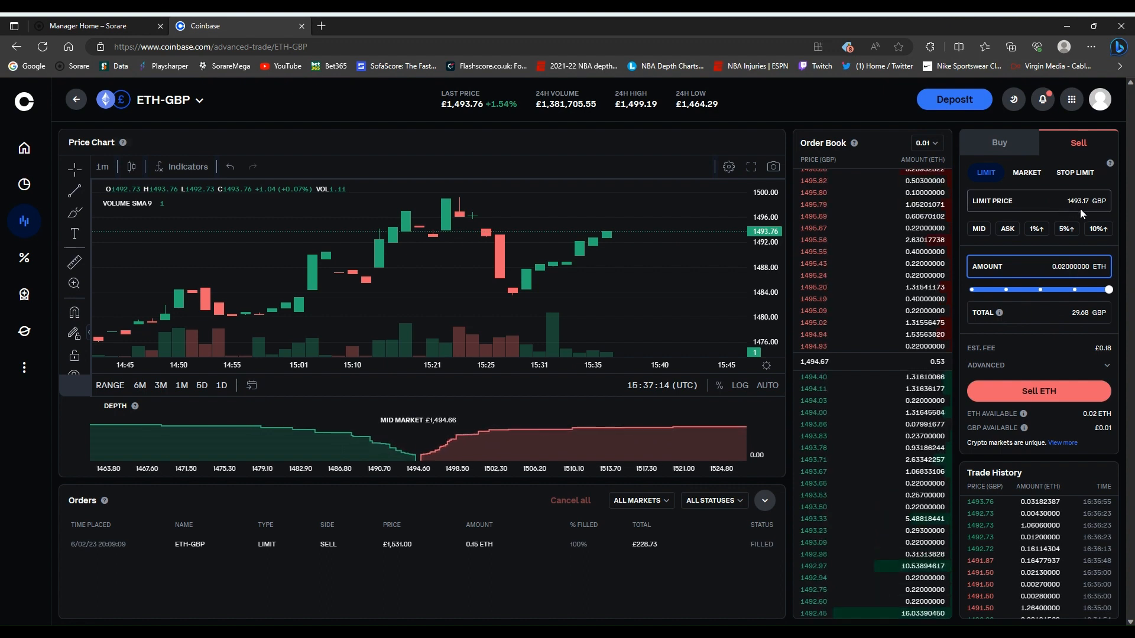
pyautogui.moveTo(448, 433)
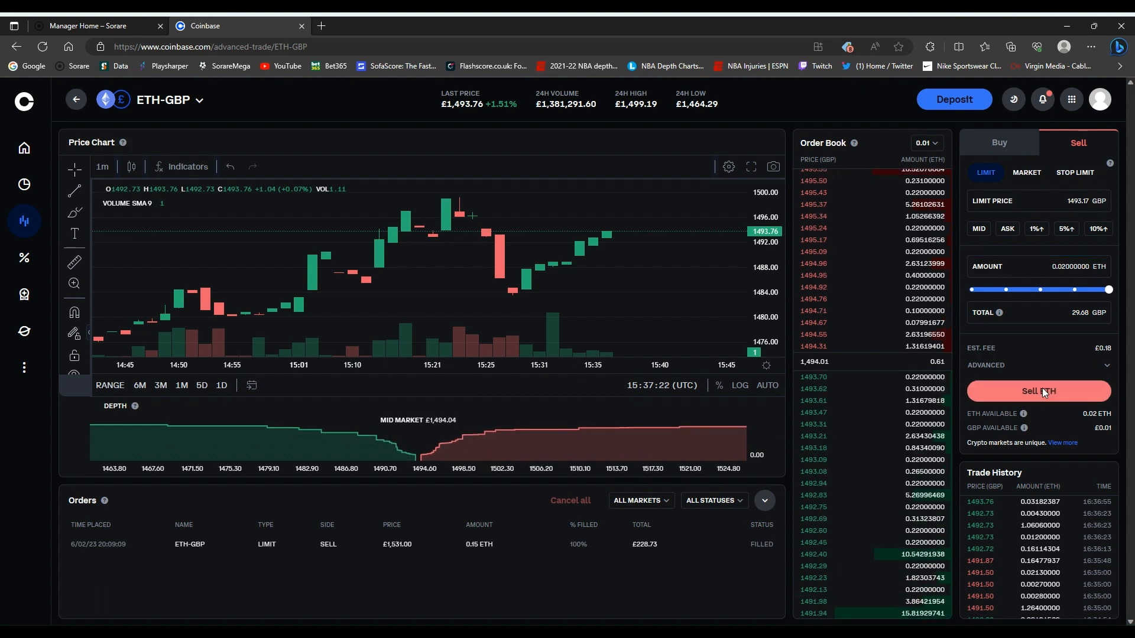
pyautogui.click(1038, 392)
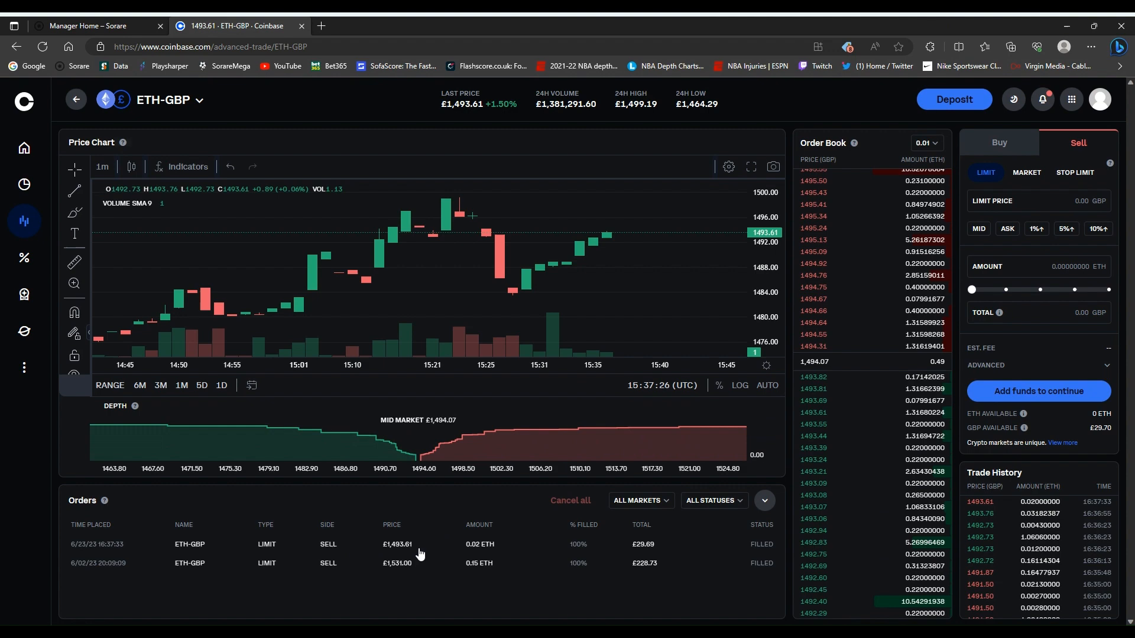
pyautogui.moveTo(750, 552)
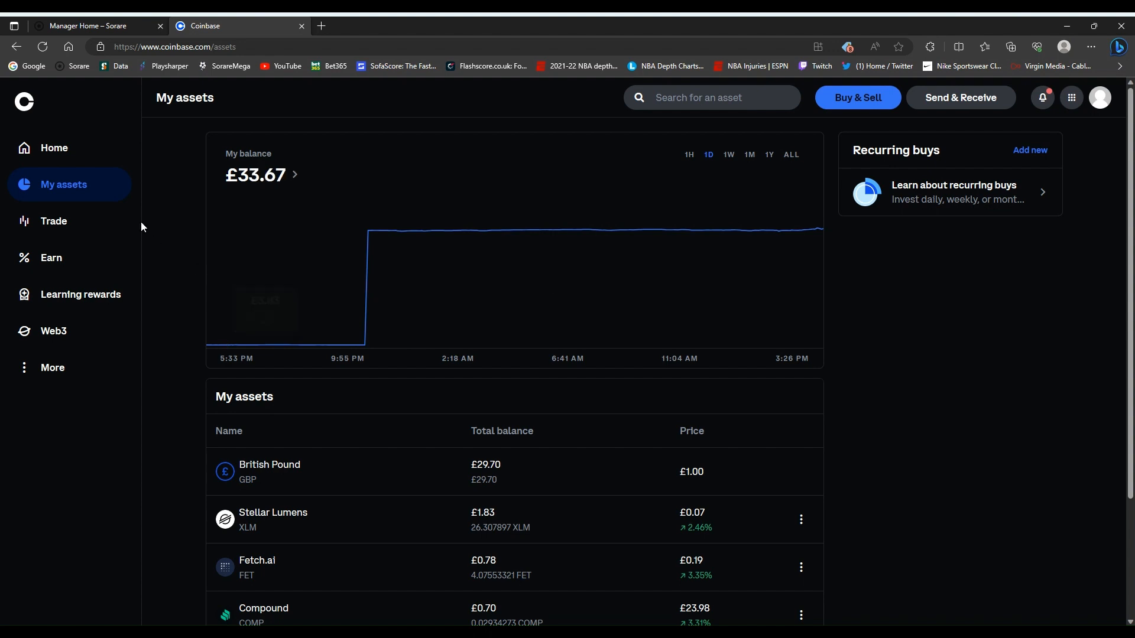
pyautogui.moveTo(296, 335)
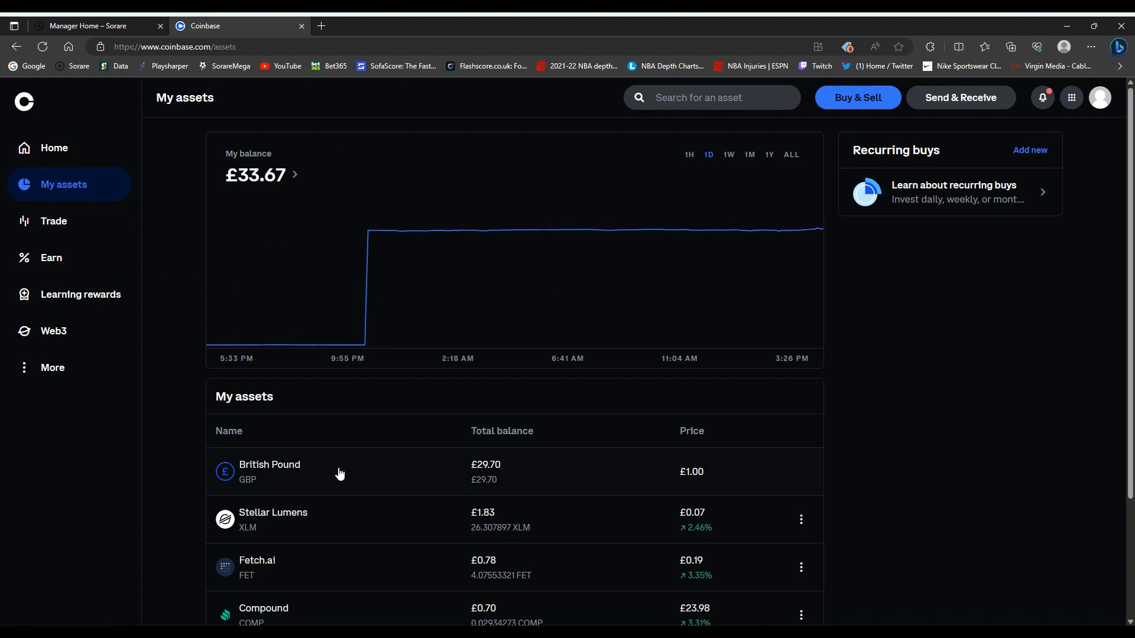
pyautogui.moveTo(399, 429)
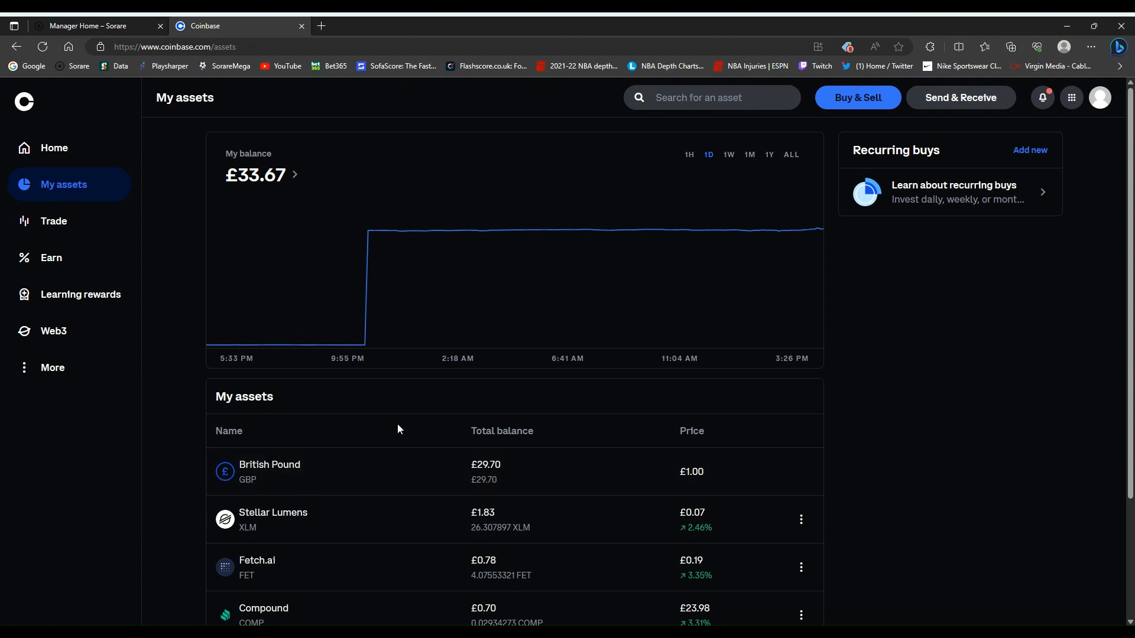
pyautogui.moveTo(251, 476)
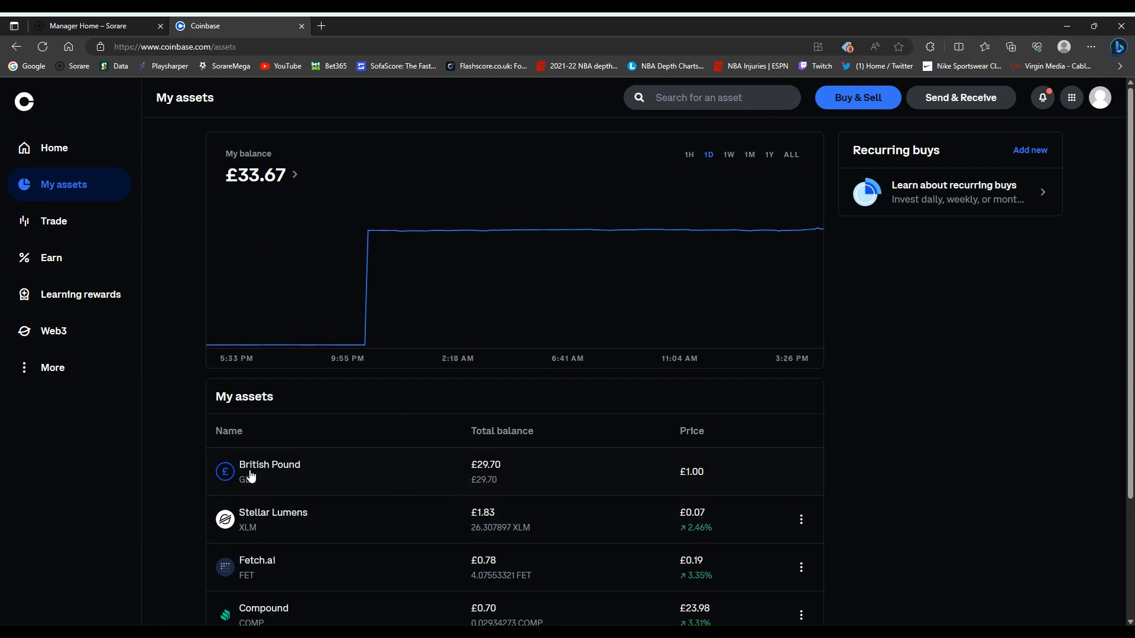
pyautogui.moveTo(497, 474)
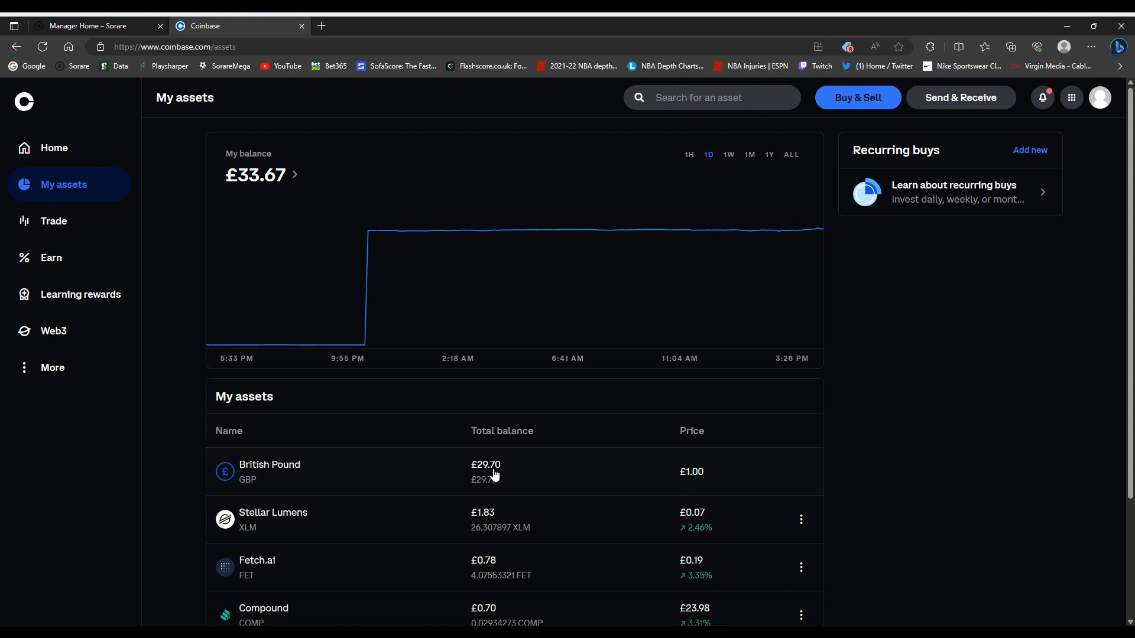
pyautogui.moveTo(388, 479)
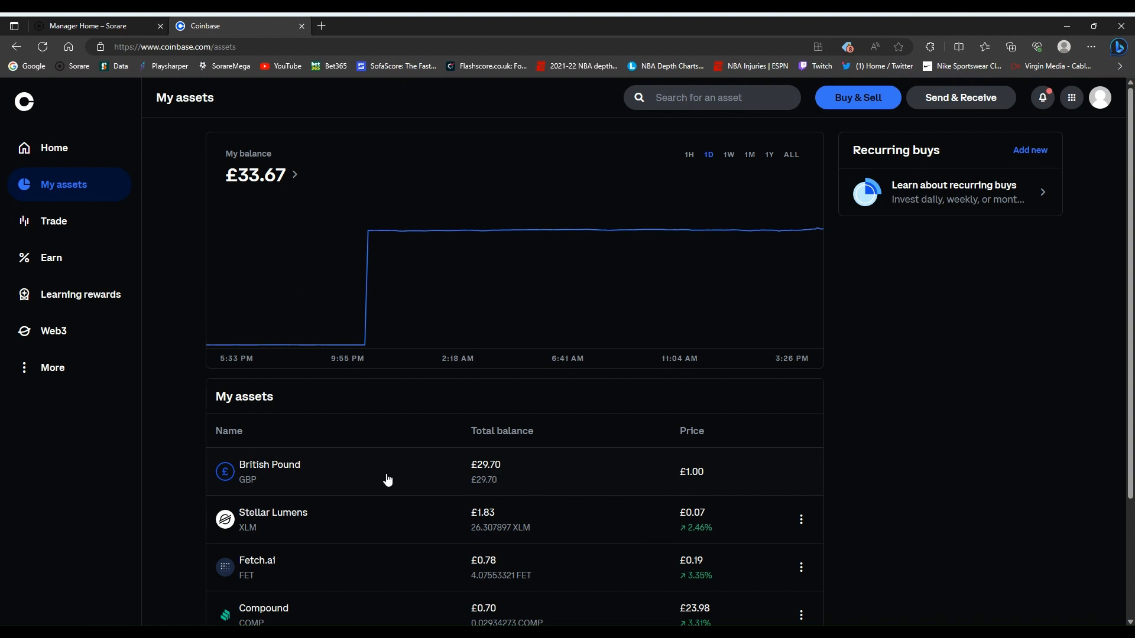
# Open the British Pound wallet holding £29.70 from My assets.
pyautogui.click(387, 472)
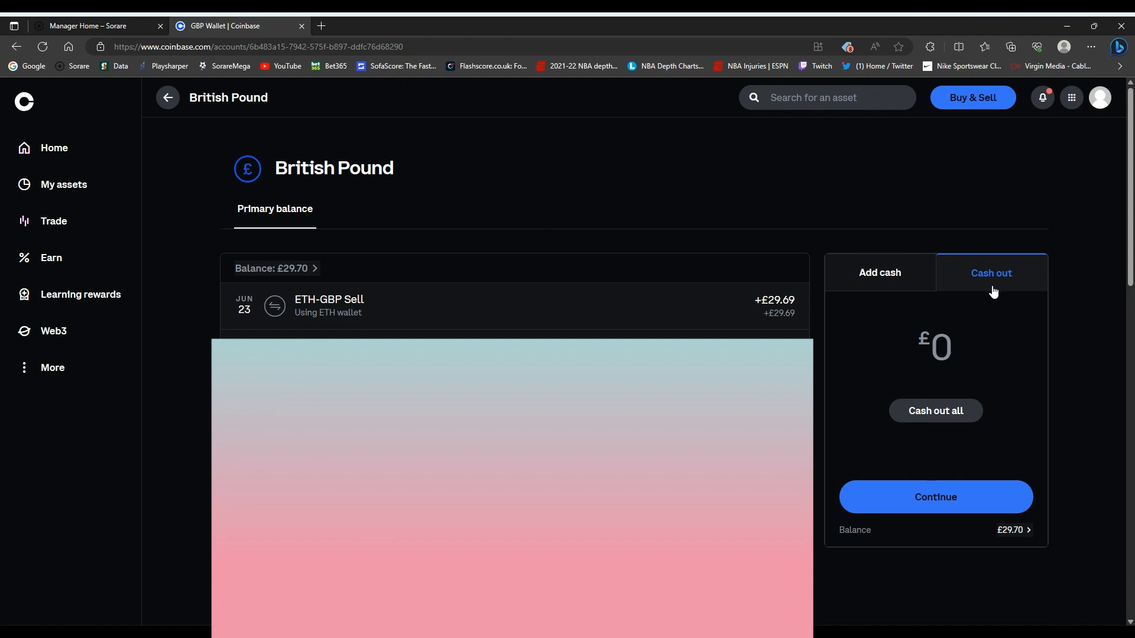
pyautogui.moveTo(984, 282)
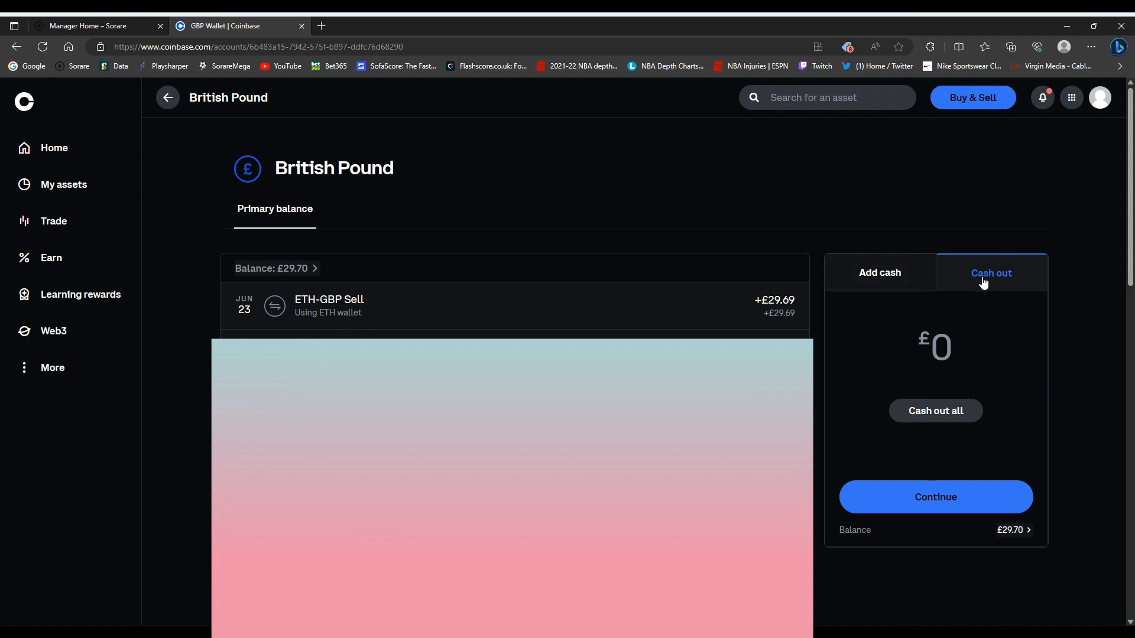
# Cash out all £29.70 to the instant, fee-free debit card destination.
pyautogui.click(935, 410)
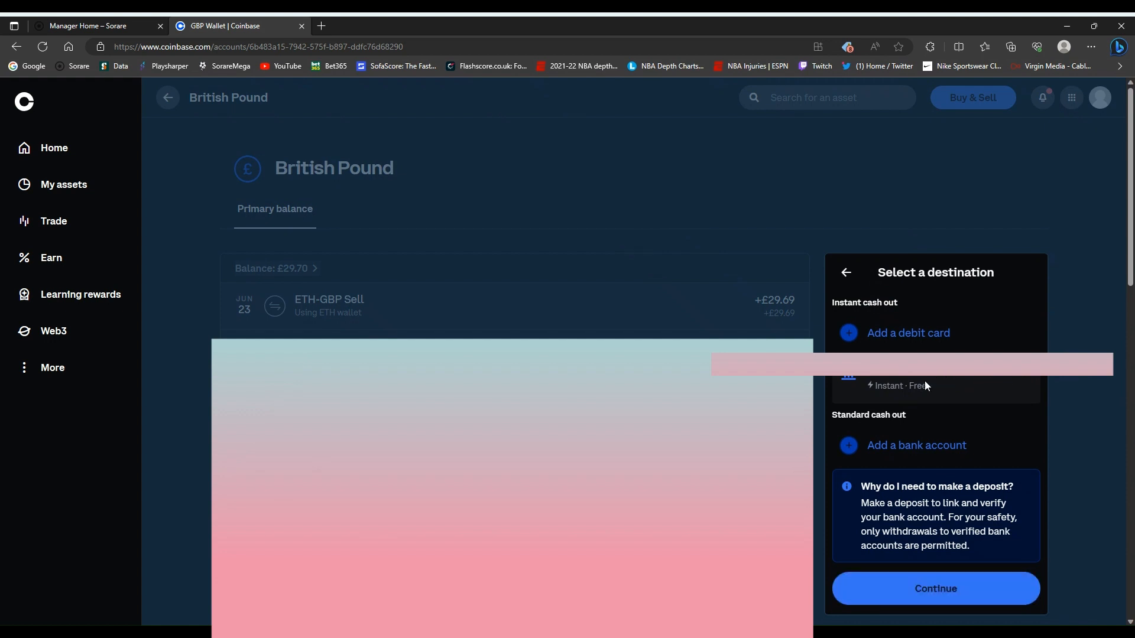
pyautogui.click(935, 588)
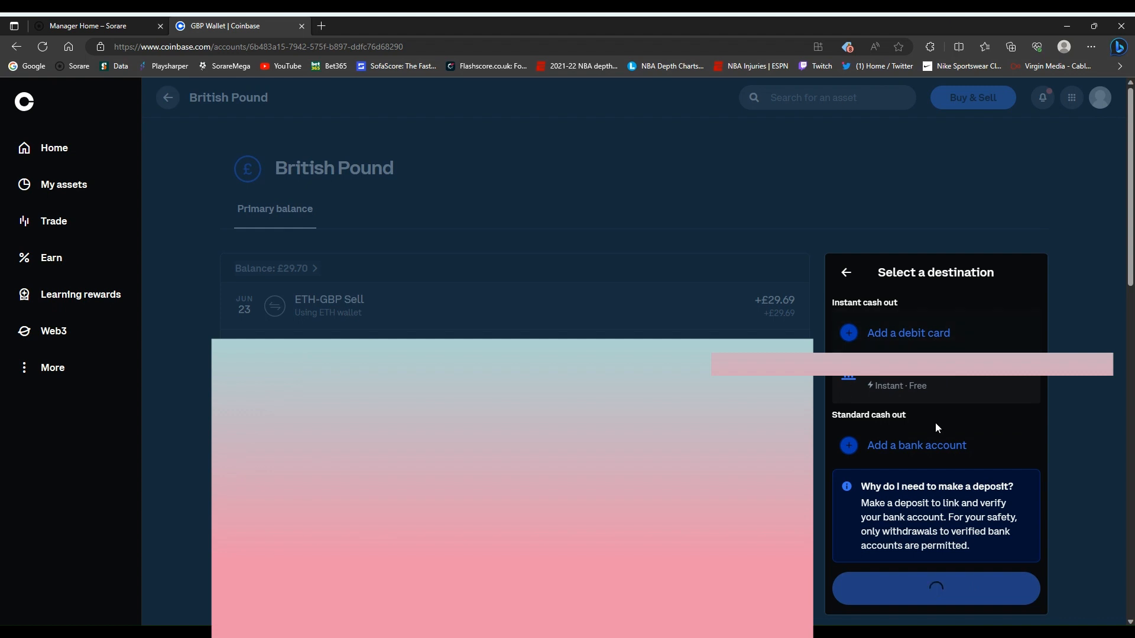
pyautogui.click(935, 386)
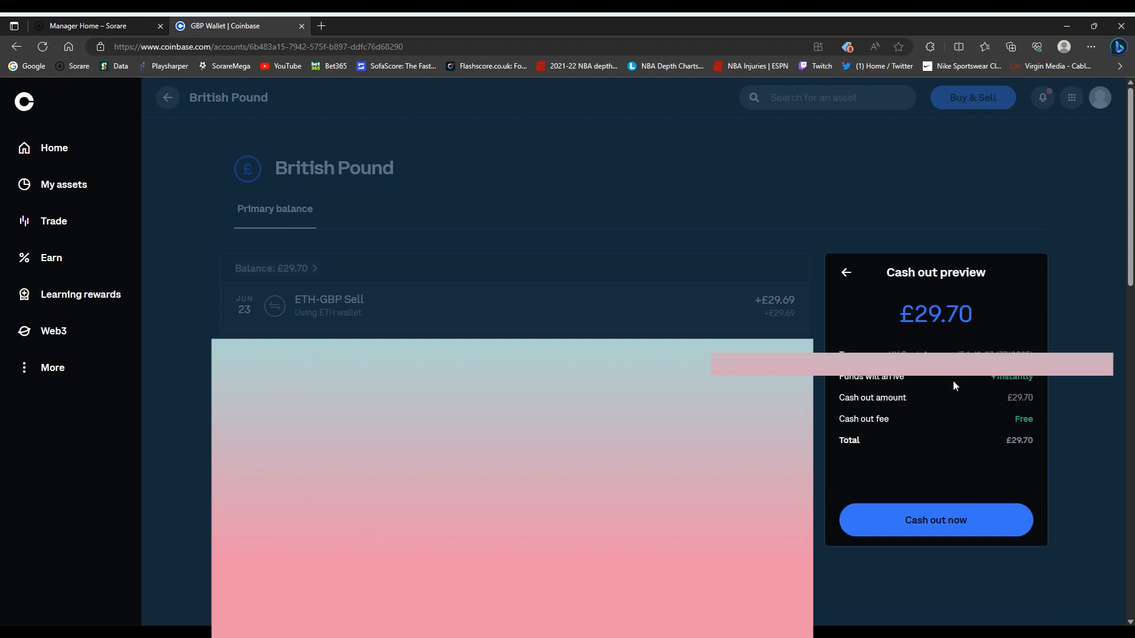
pyautogui.moveTo(910, 519)
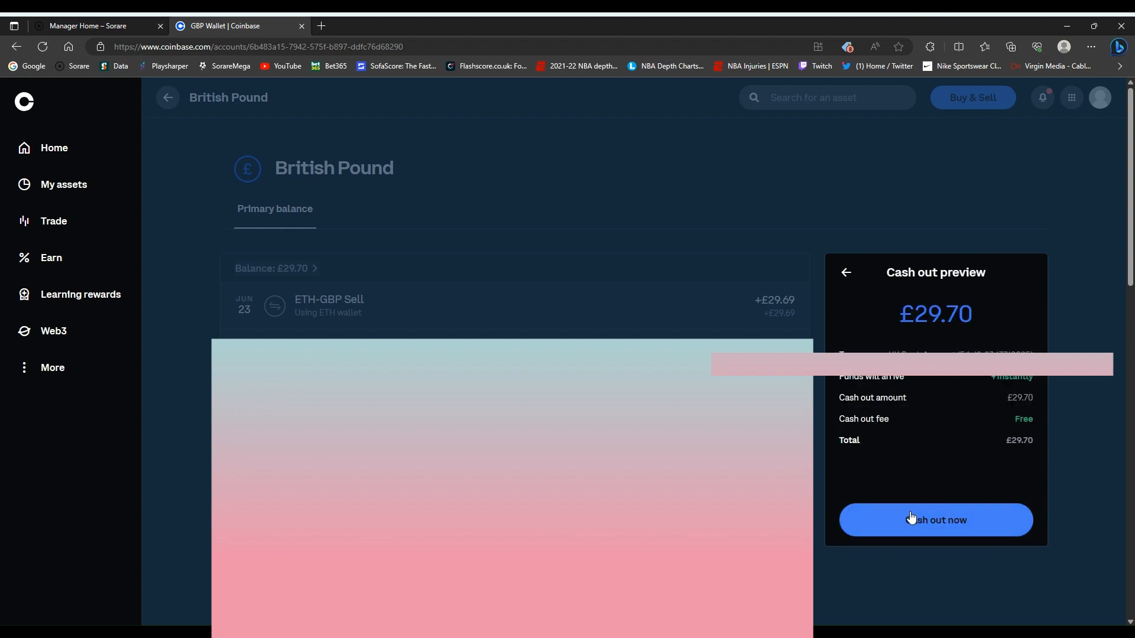
pyautogui.click(935, 520)
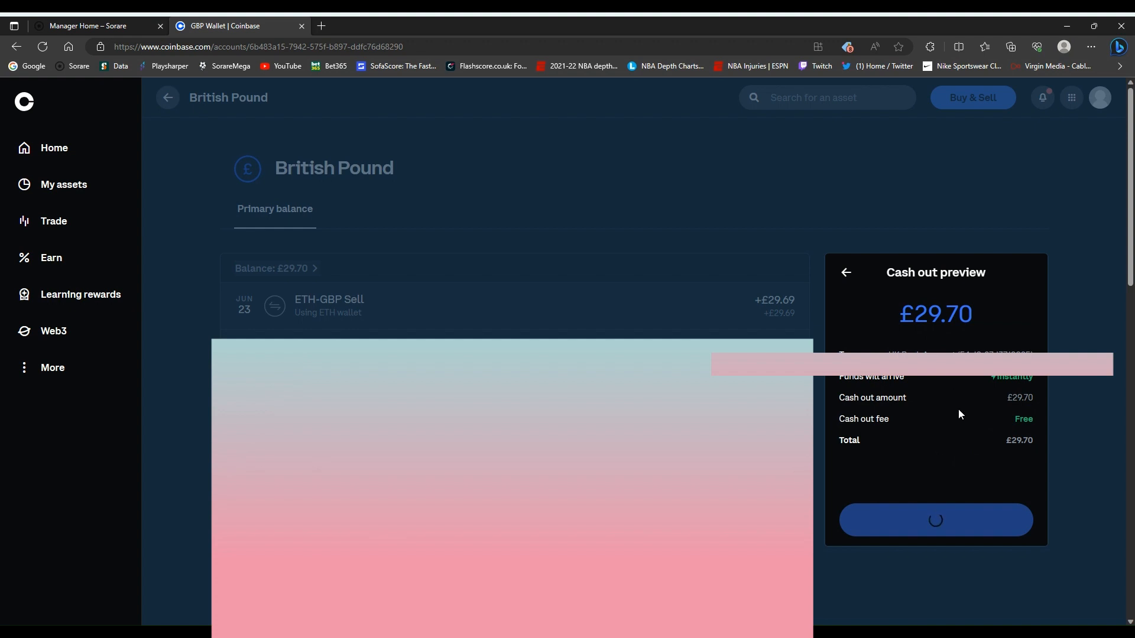
pyautogui.moveTo(953, 463)
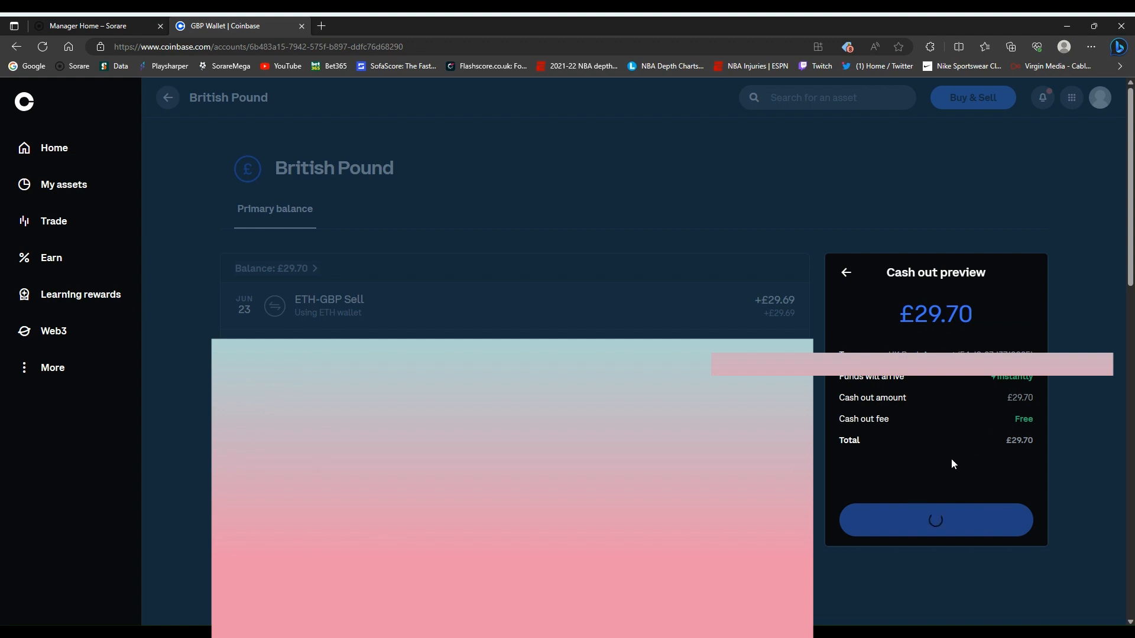
pyautogui.click(935, 520)
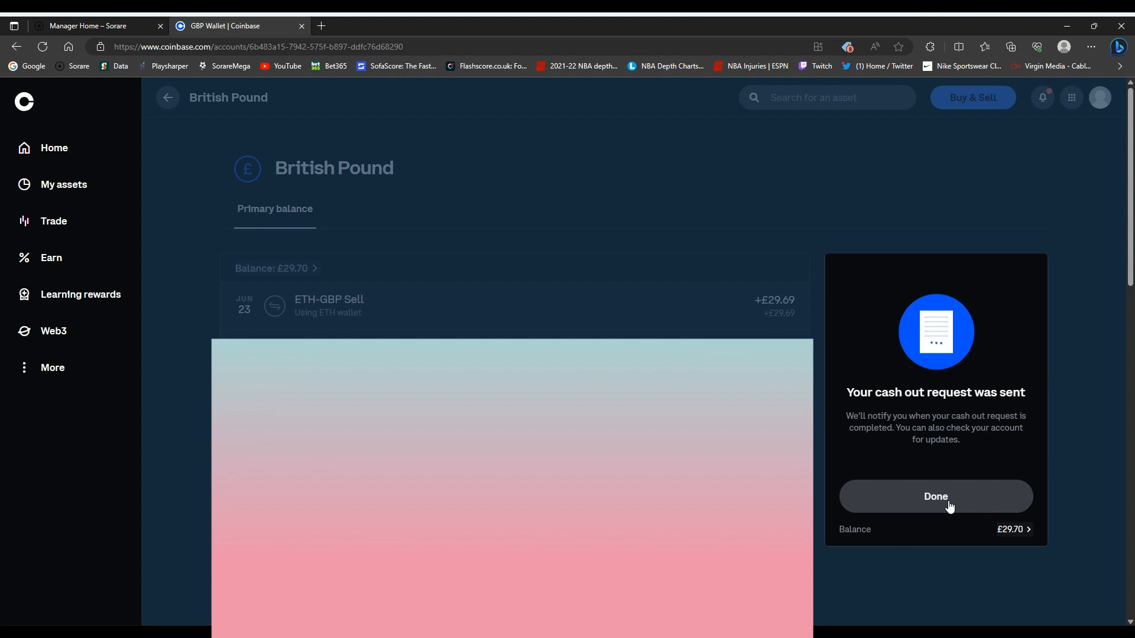
# Click Done to show 'Your cash is on its way' for £29.70.
pyautogui.click(935, 497)
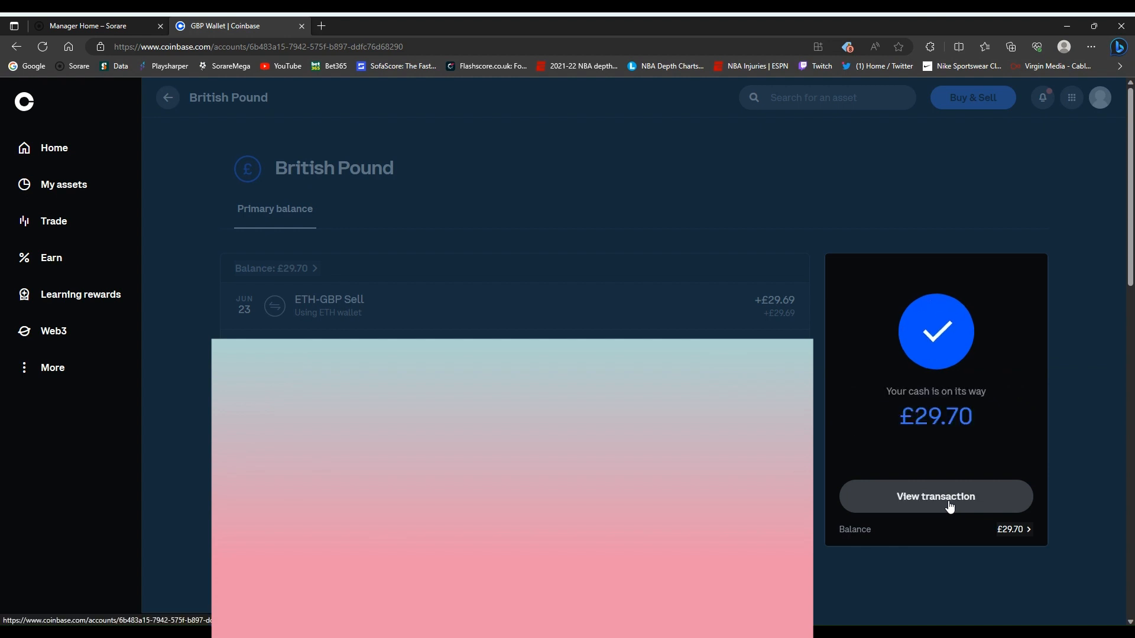
pyautogui.moveTo(942, 506)
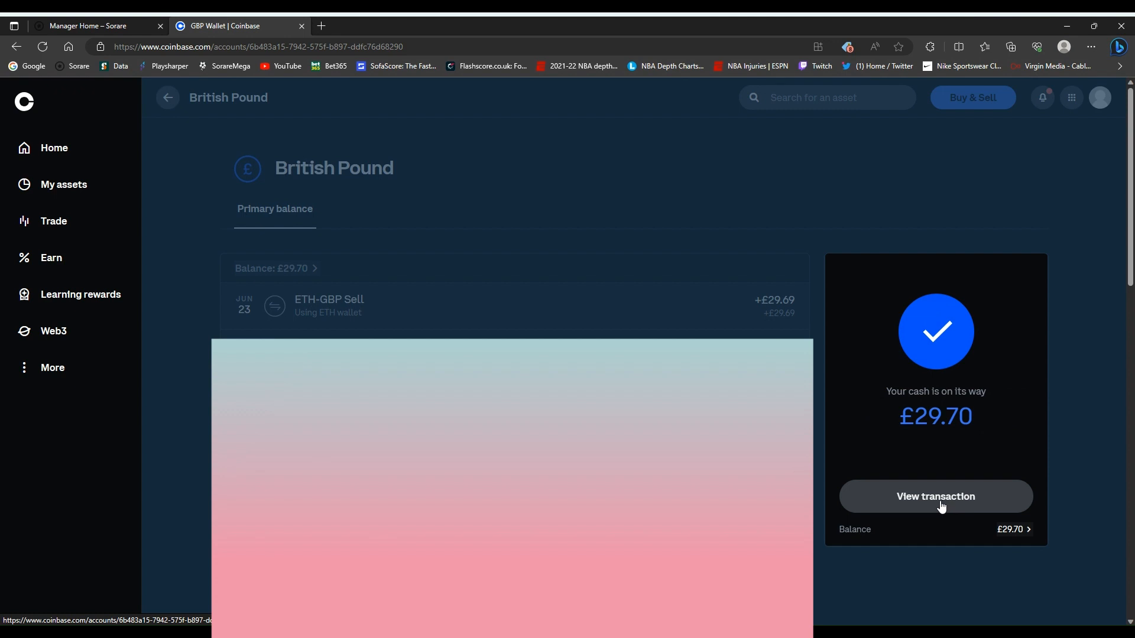